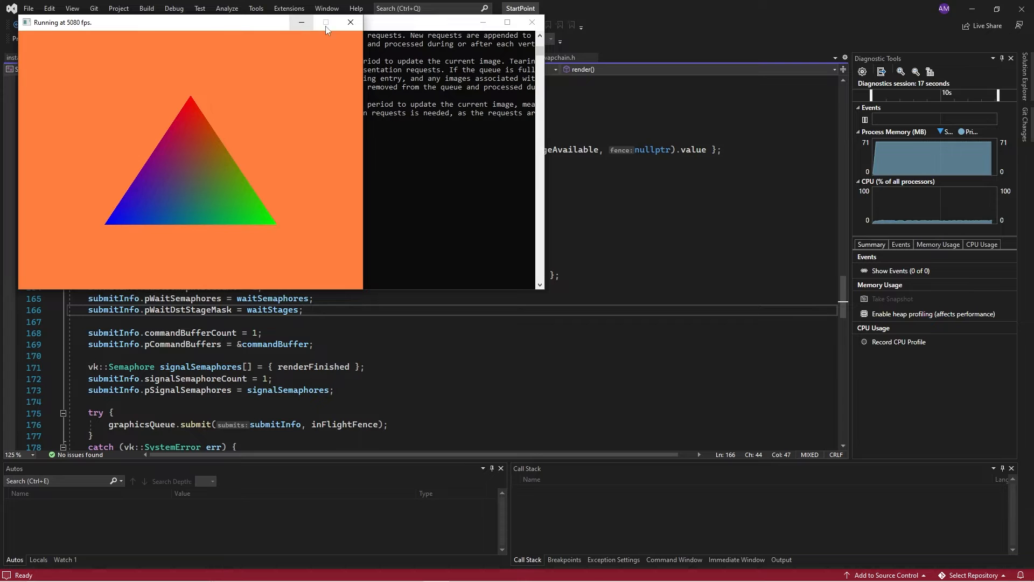
{"action": "mouse_move", "coordinate": [350, 22]}
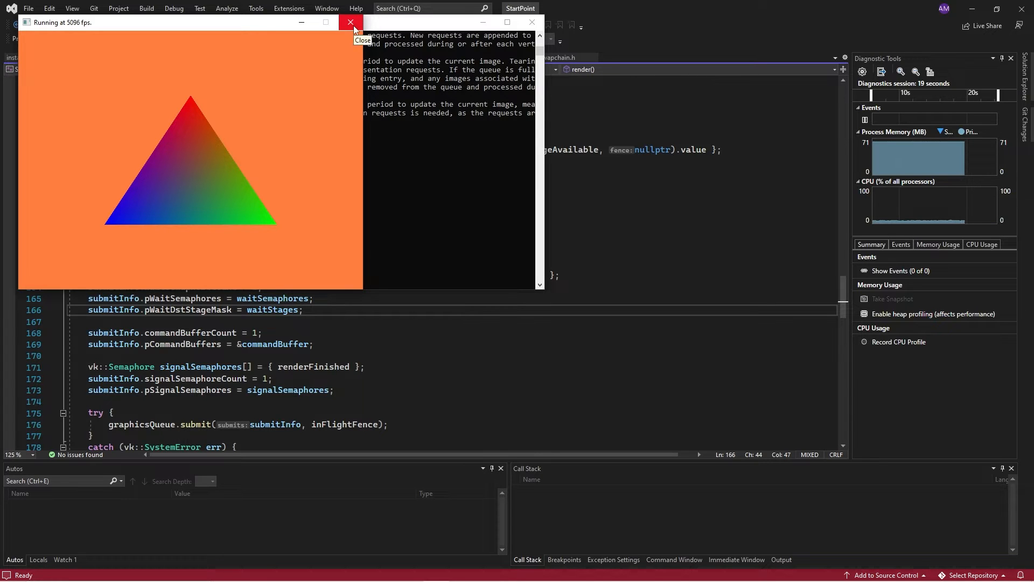
Close the triangle app and switch the solution configuration from Debug to Release.
{"action": "left_click", "coordinate": [351, 21]}
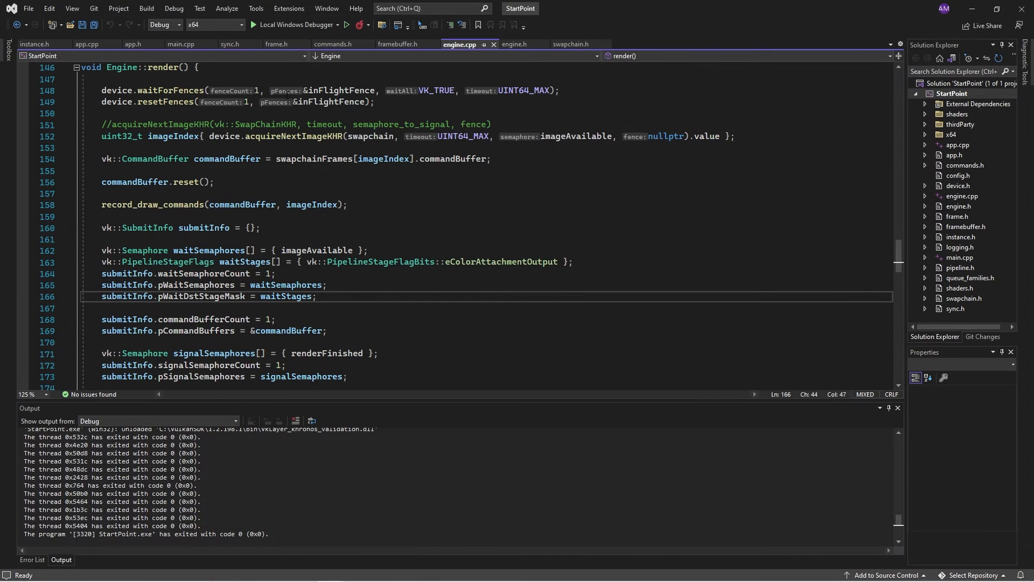
{"action": "mouse_move", "coordinate": [163, 25]}
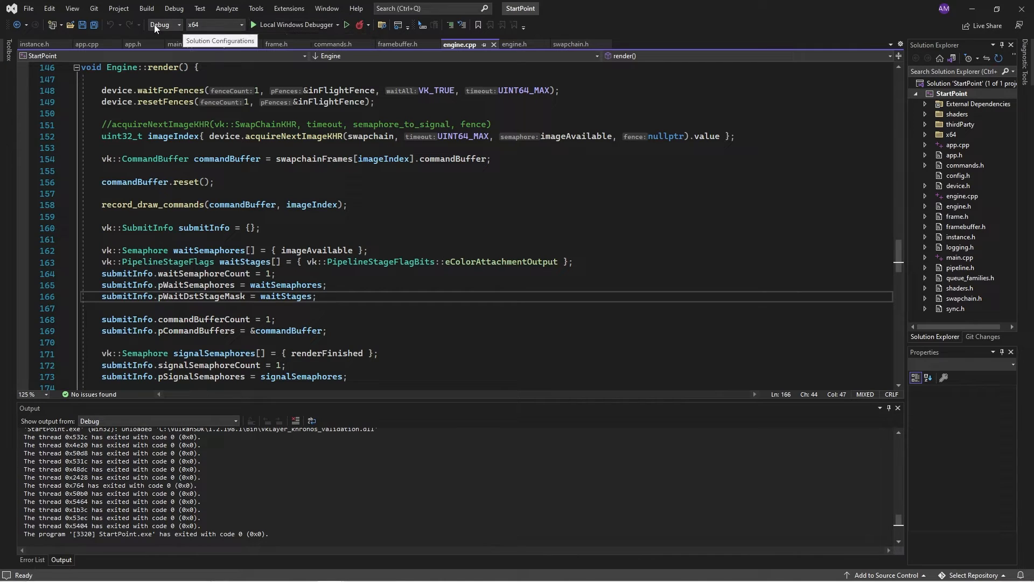
{"action": "left_click", "coordinate": [176, 25]}
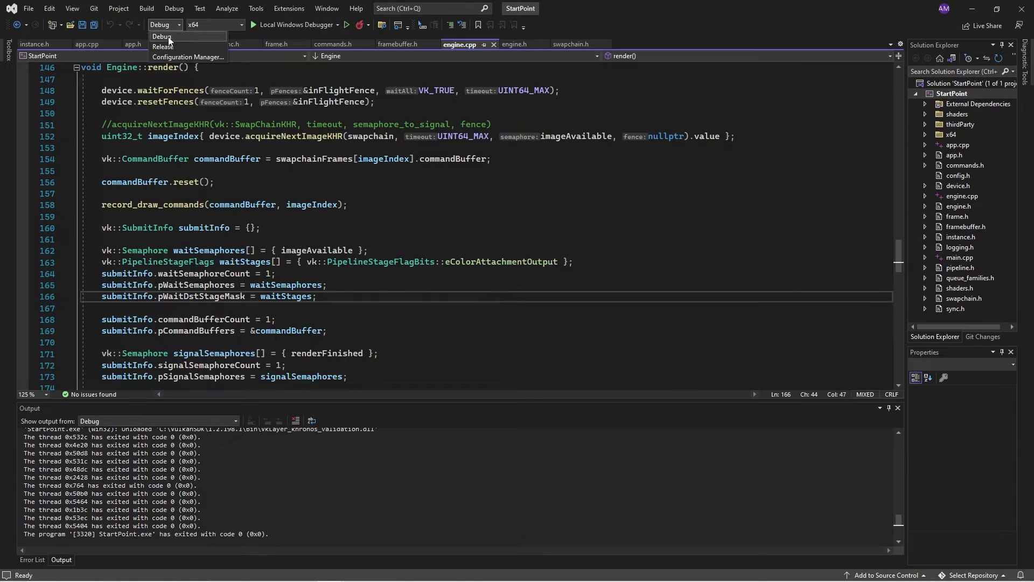
{"action": "left_click", "coordinate": [163, 46]}
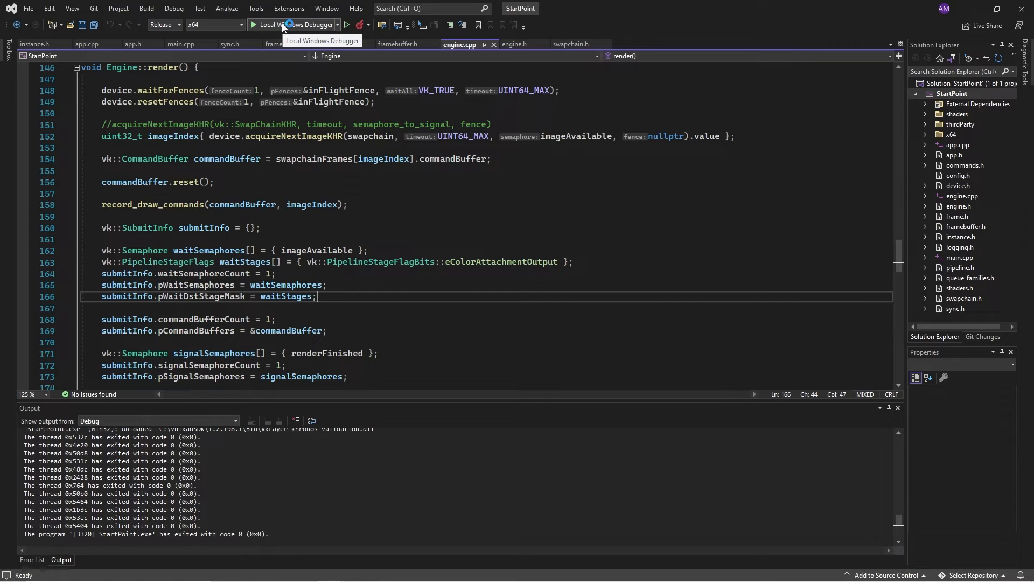
Inspect the C++ Language Standard setting (ISO C++17) in the project's General property page.
{"action": "left_click", "coordinate": [951, 94]}
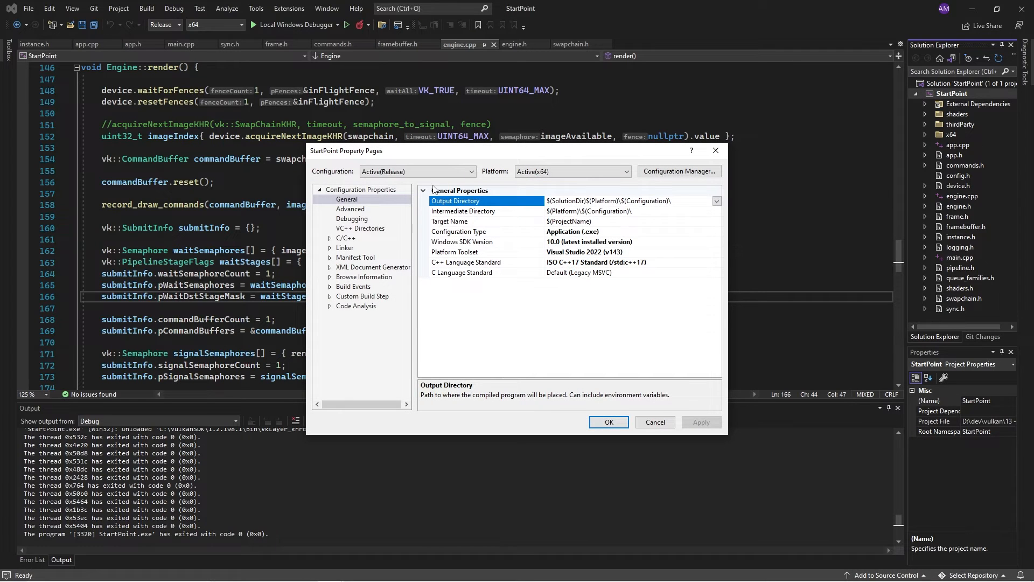
{"action": "mouse_move", "coordinate": [579, 242]}
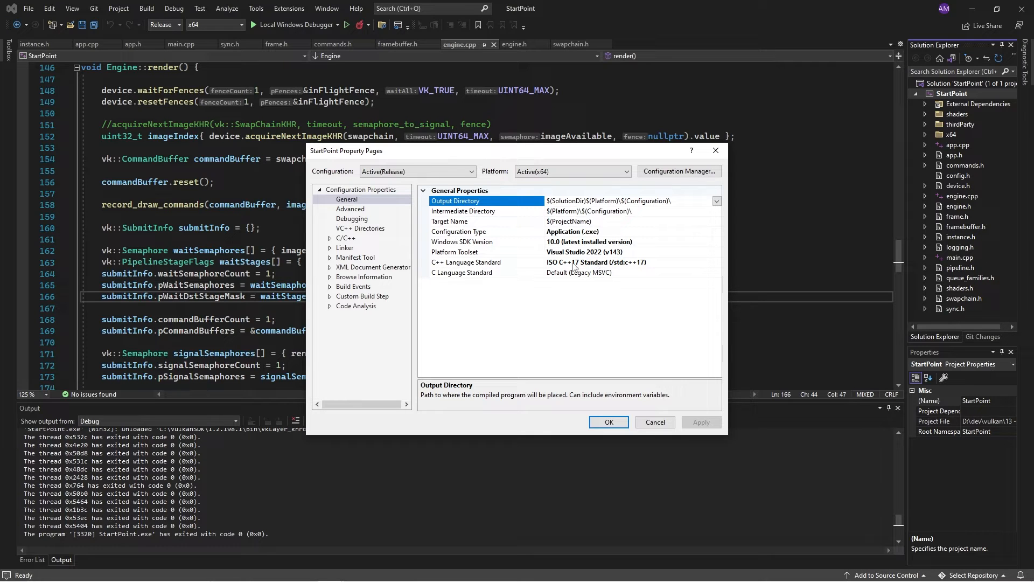
{"action": "mouse_move", "coordinate": [649, 395]}
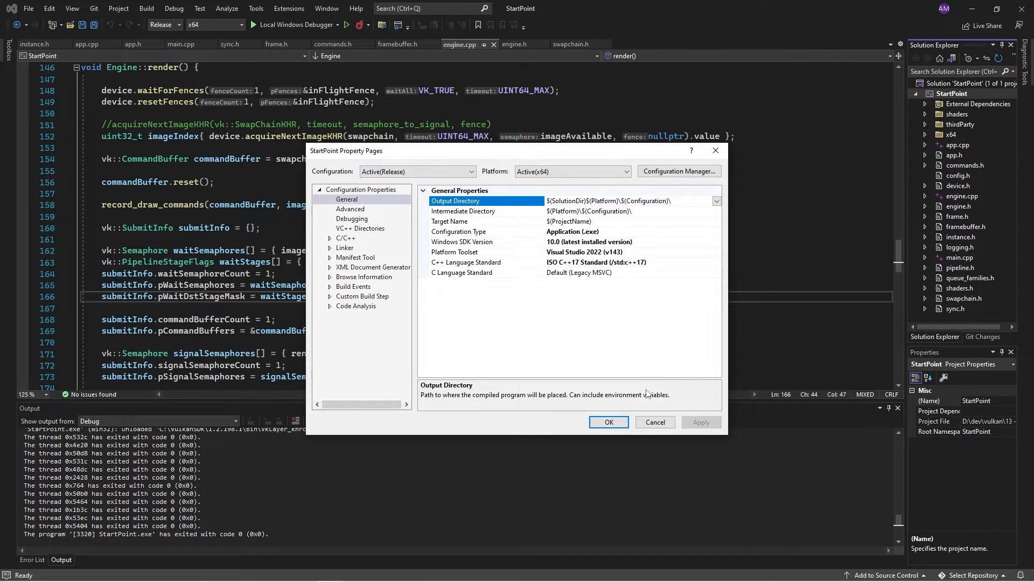
{"action": "left_click", "coordinate": [465, 262]}
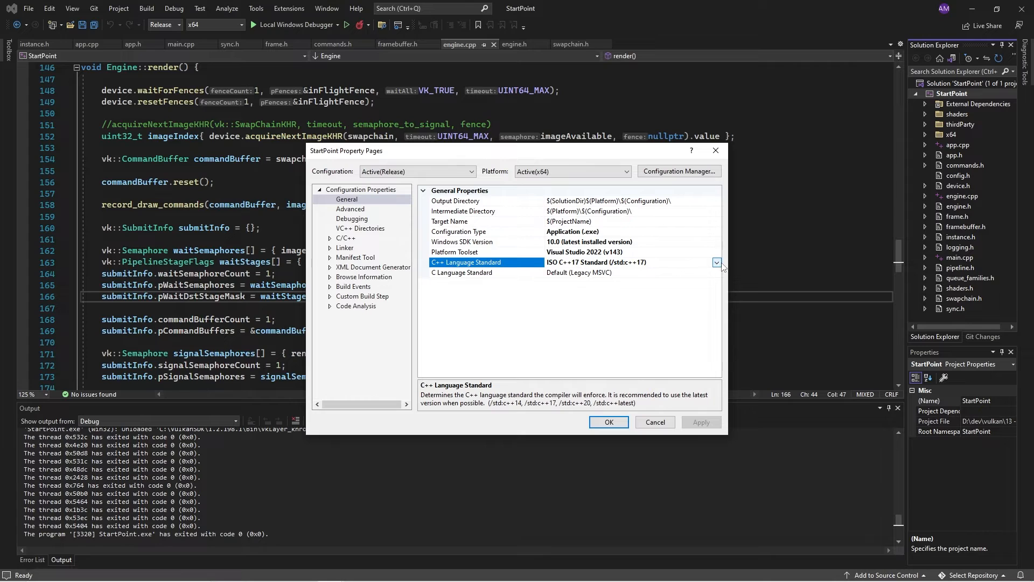
{"action": "left_click", "coordinate": [717, 261]}
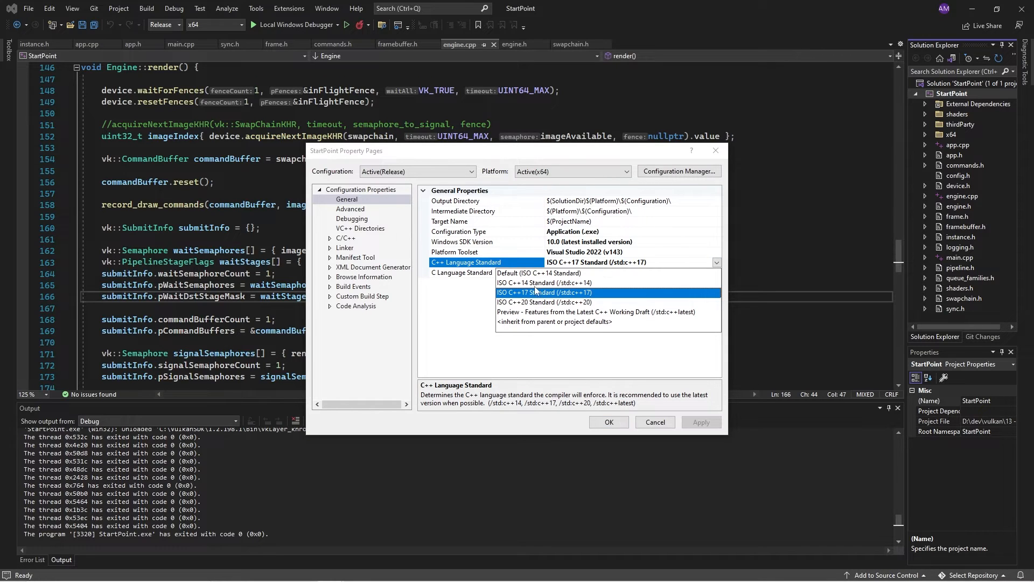
{"action": "mouse_move", "coordinate": [445, 321]}
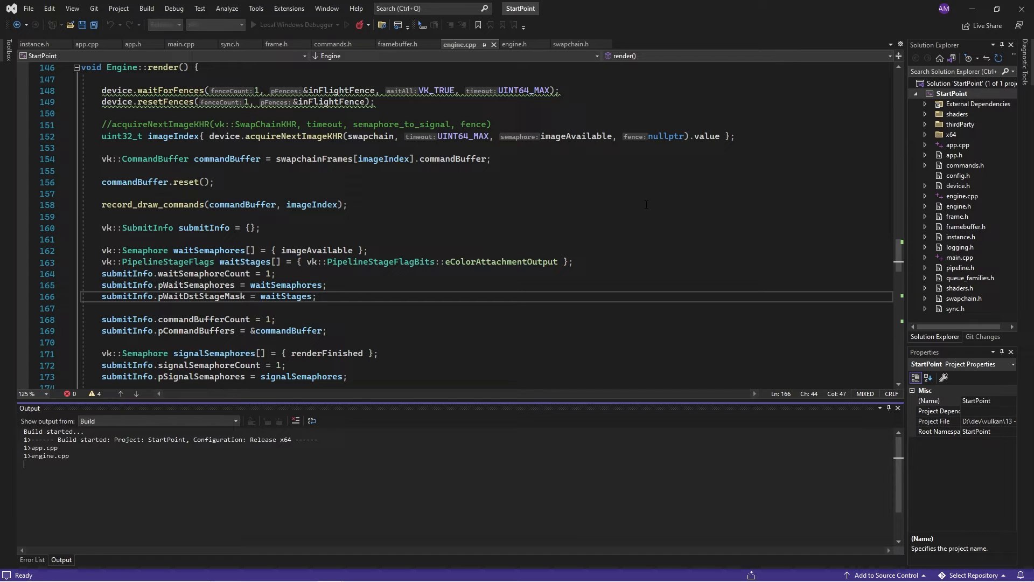
Launch the Release x64 build, observe ~5260 fps in the window title, then close the app.
{"action": "left_click", "coordinate": [253, 24]}
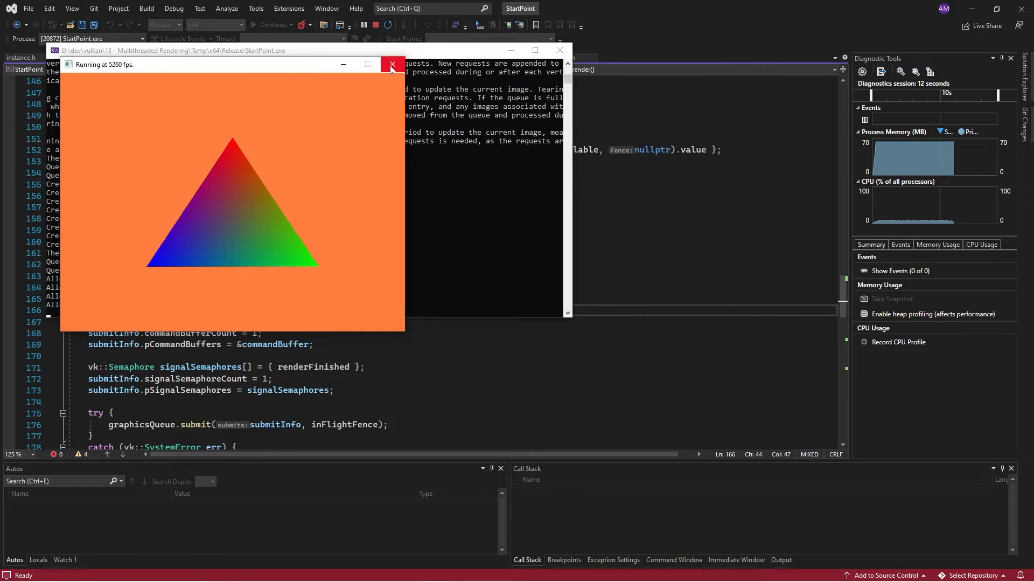
{"action": "left_click", "coordinate": [392, 64]}
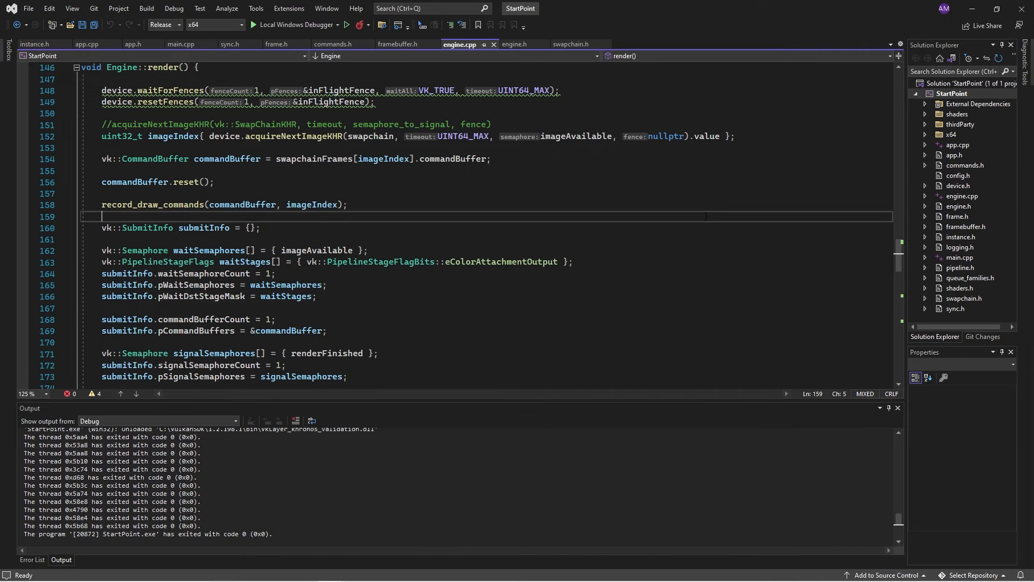
Save, close swapchain.h, sync.h, main.cpp, app.cpp and other extra tabs, and show frame.h.
{"action": "key", "text": "ctrl+s"}
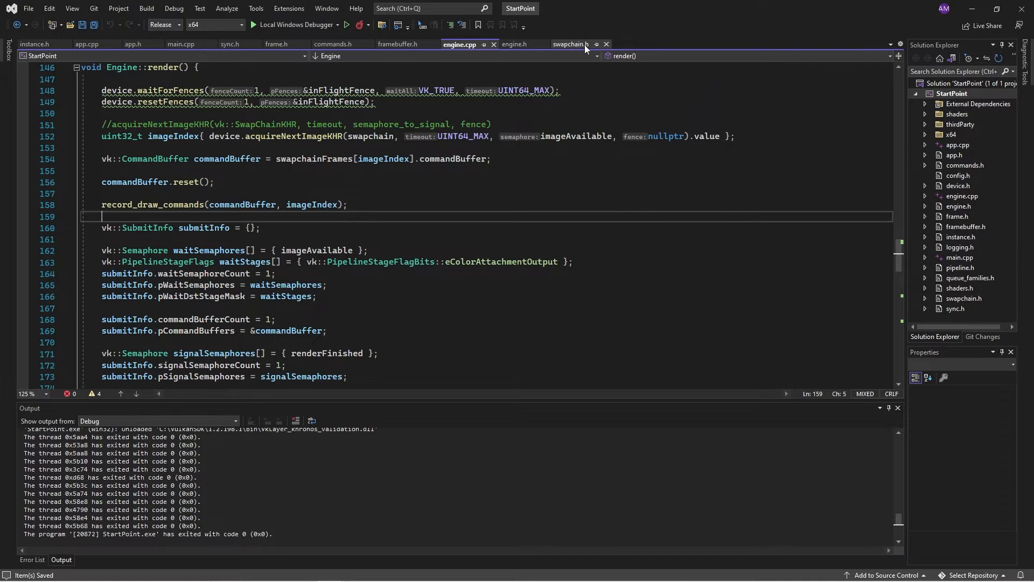
{"action": "left_click", "coordinate": [606, 45]}
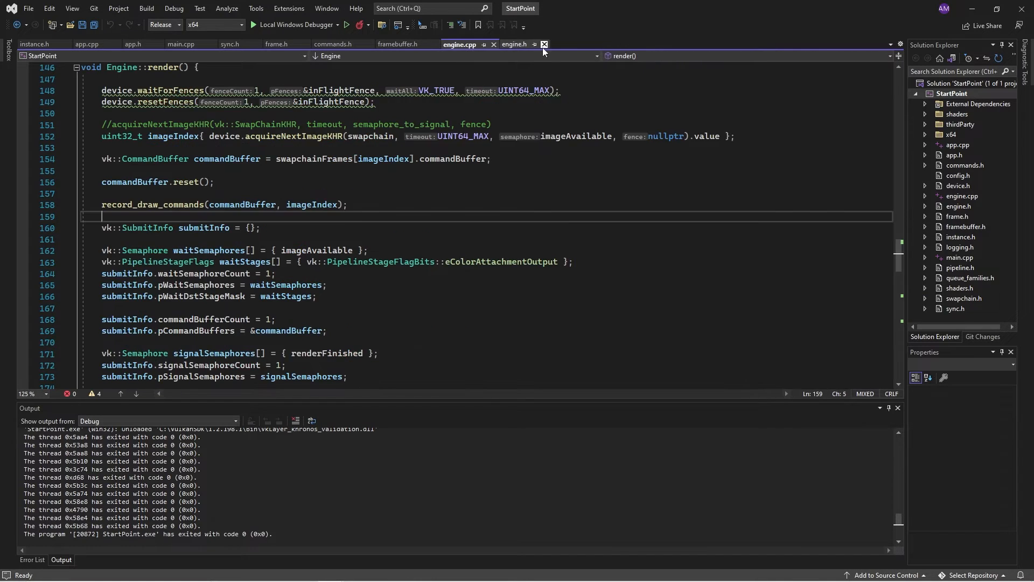
{"action": "left_click", "coordinate": [543, 44]}
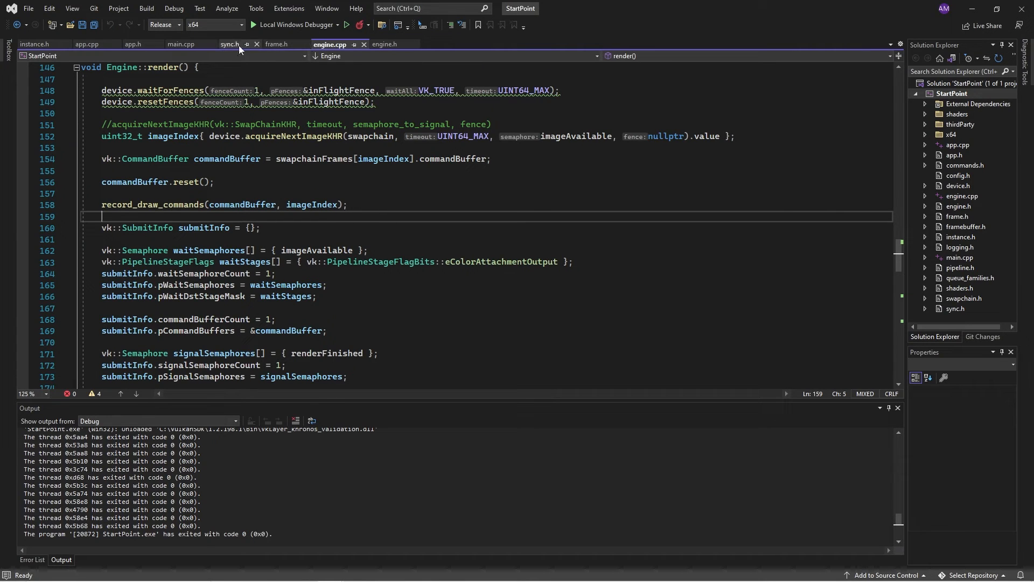
{"action": "left_click", "coordinate": [256, 45]}
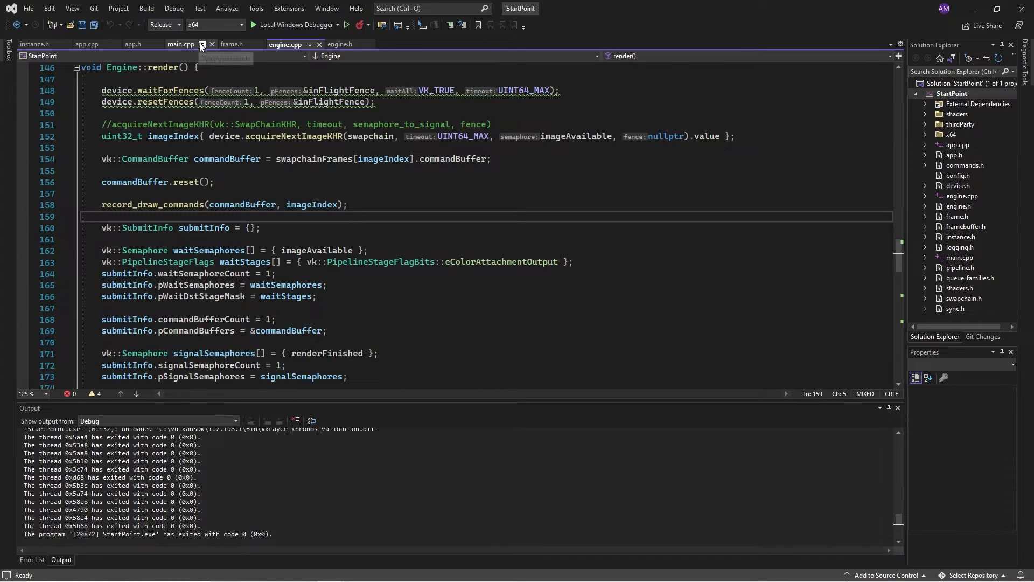
{"action": "left_click", "coordinate": [201, 44]}
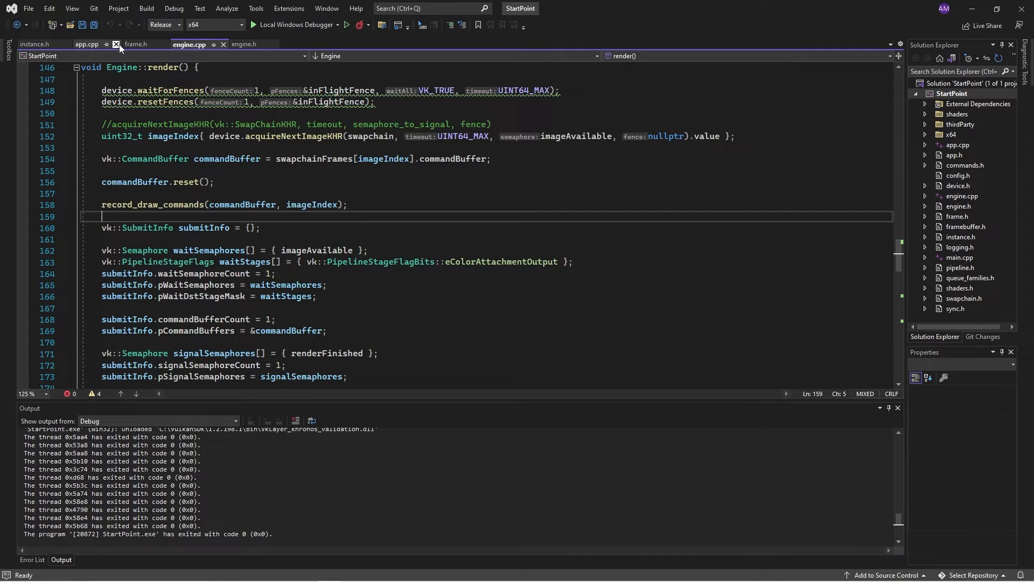
{"action": "left_click", "coordinate": [115, 44]}
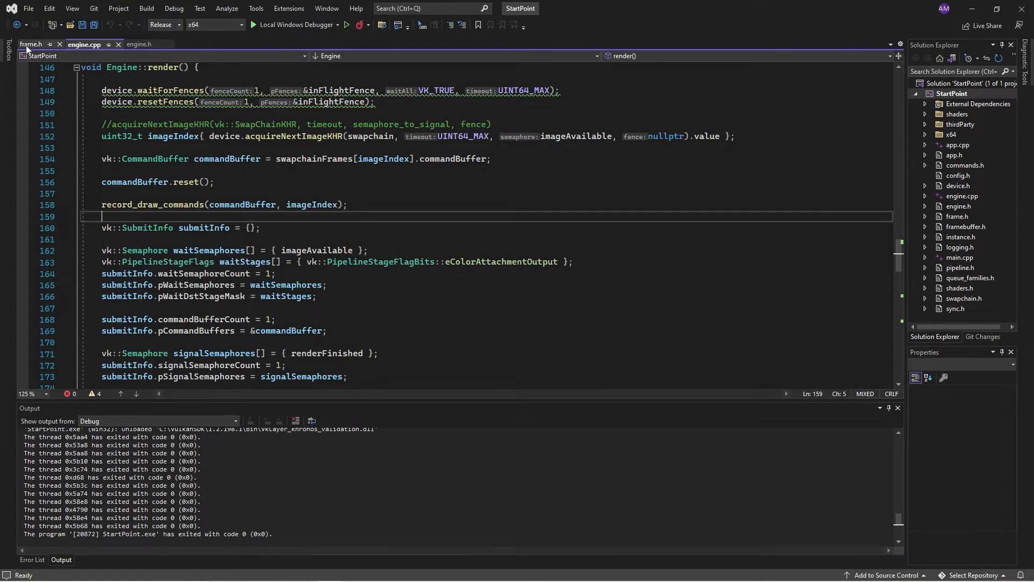
{"action": "left_click", "coordinate": [31, 44]}
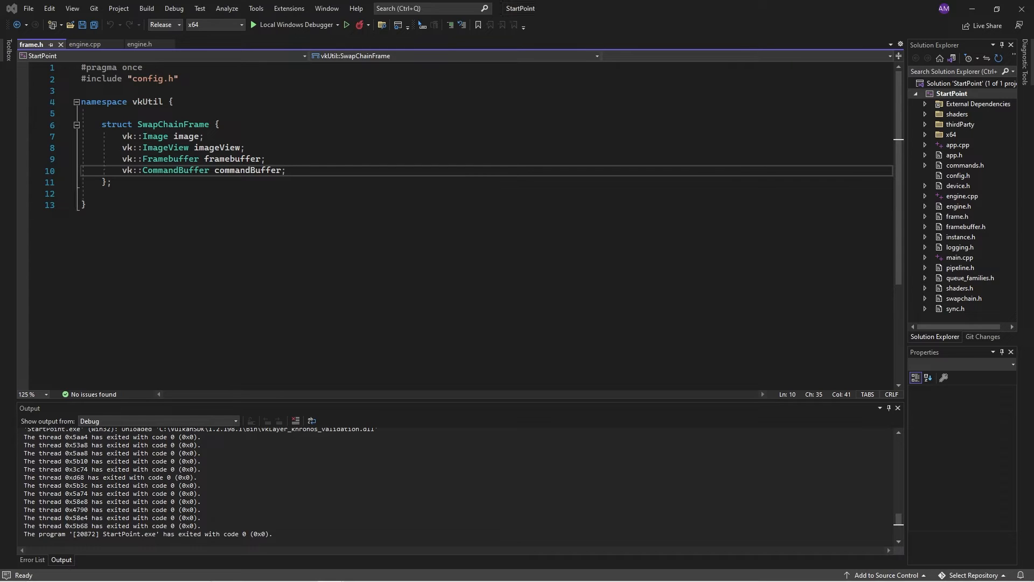
Add 'vk::Semaphore imageAvailable, renderFinished;' and 'vk::Fence inFlight;' to SwapChainFrame after commandBuffer.
{"action": "left_click", "coordinate": [315, 172]}
{"action": "type", "text": "vk"}
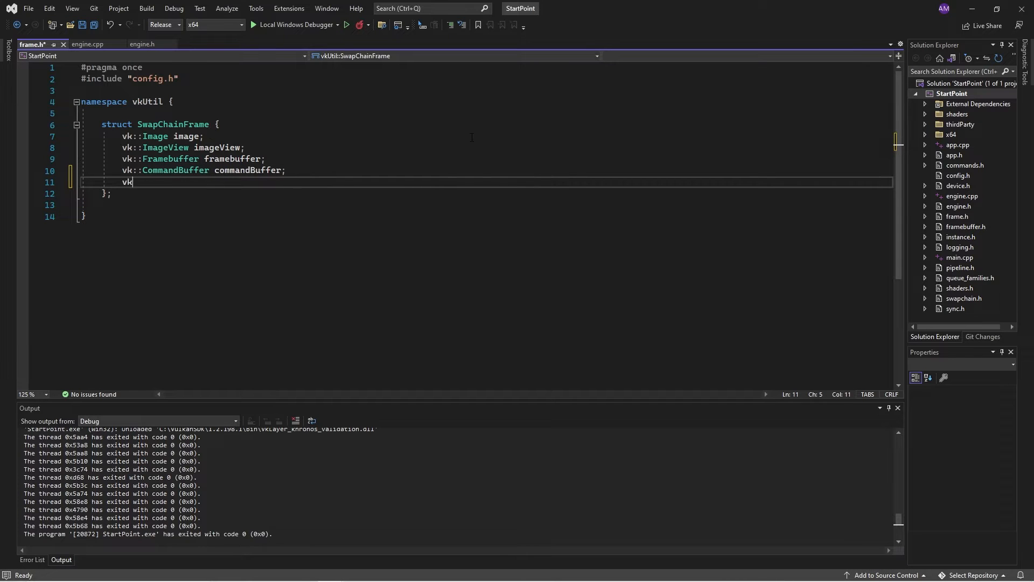
{"action": "type", "text": "::Semaphore imageAvailable, renderFinished;"}
{"action": "type", "text": "vk::"}
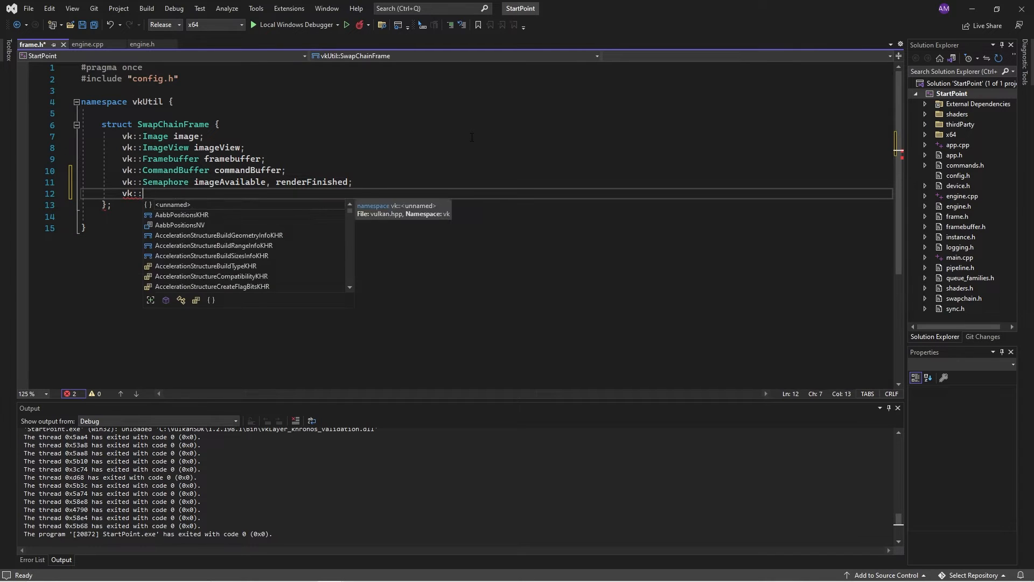
{"action": "type", "text": "Fence inFlight;"}
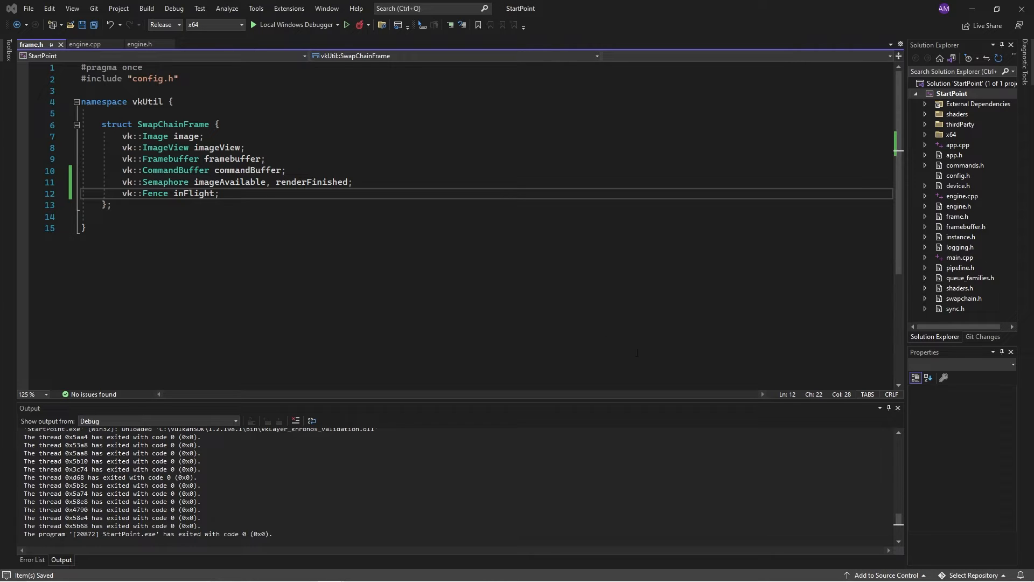
Declare 'int maxFramesInFlight, frameNumber;' under //Synchronization objects in engine.h.
{"action": "left_click", "coordinate": [139, 44]}
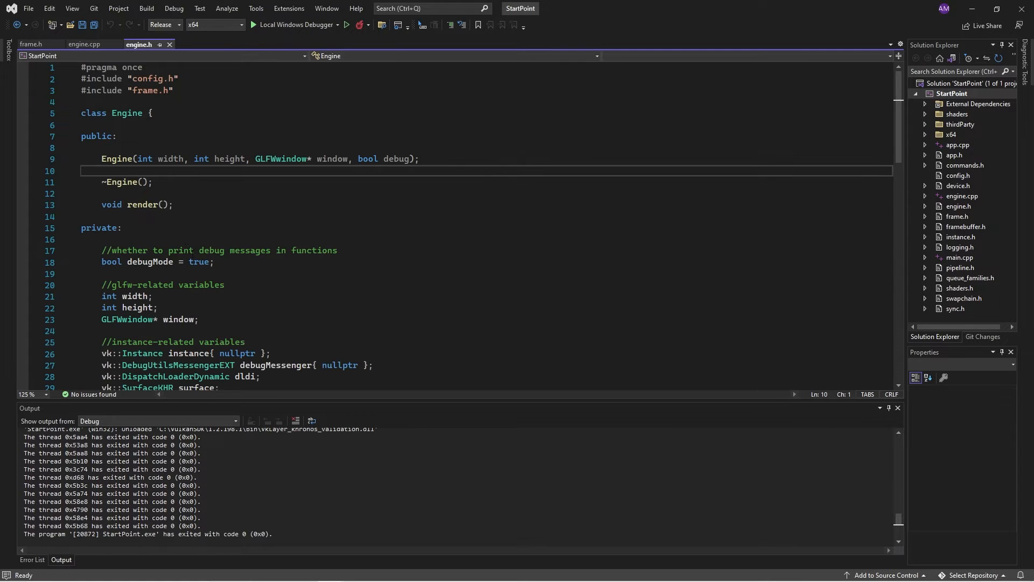
{"action": "scroll", "scroll_direction": "down", "scroll_amount": 3}
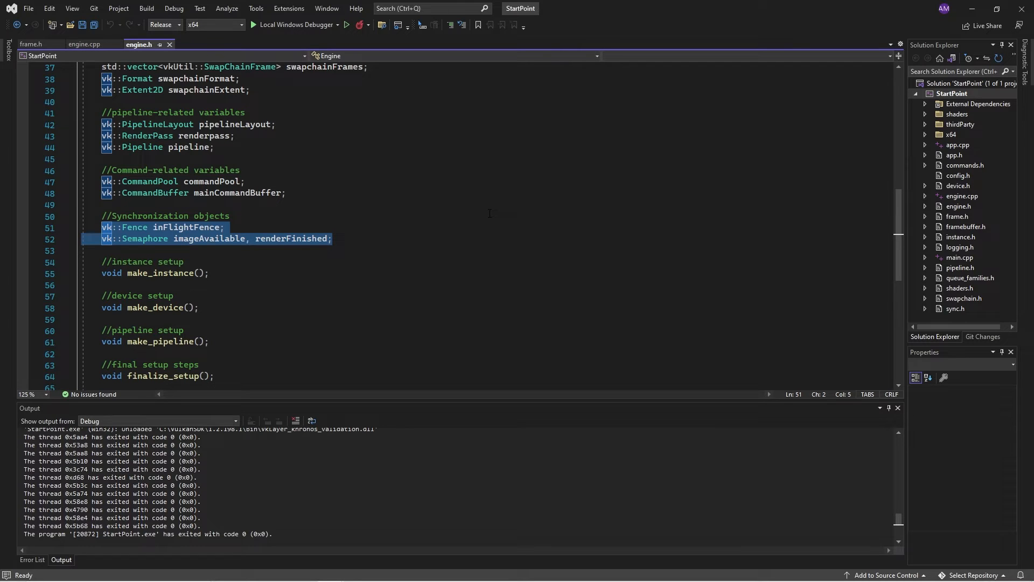
{"action": "type", "text": "int"}
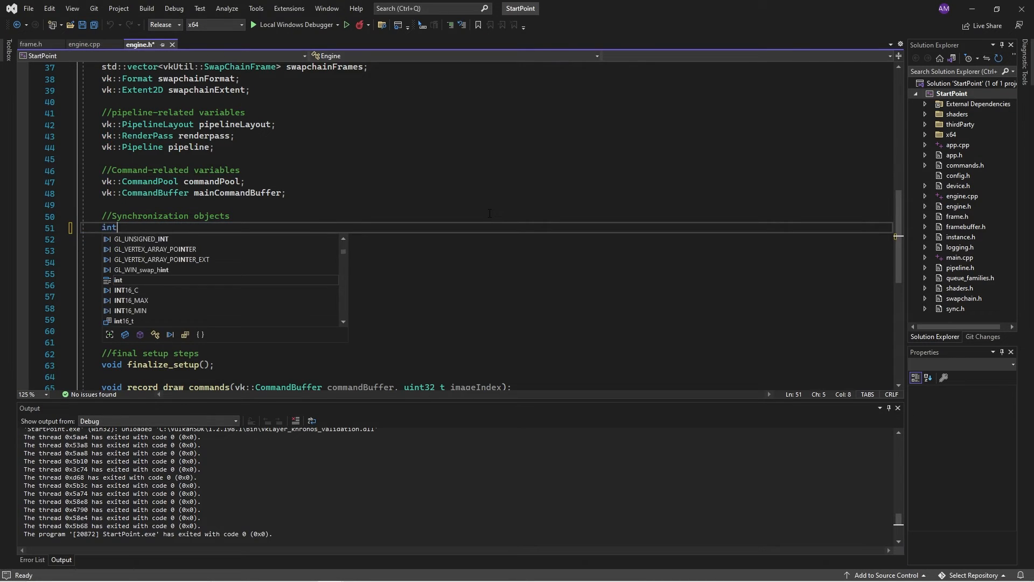
{"action": "type", "text": "max"}
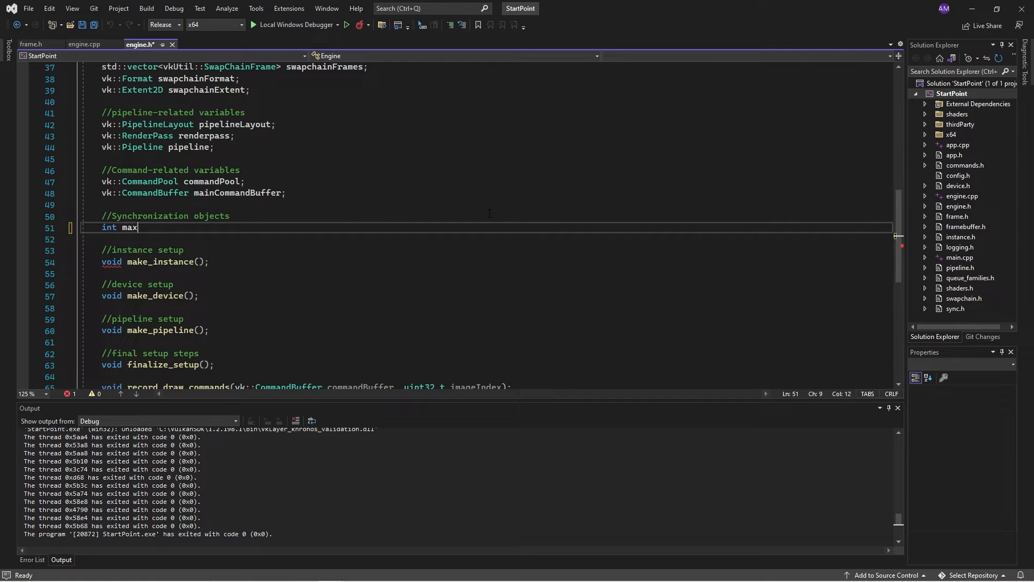
{"action": "type", "text": "Frames"}
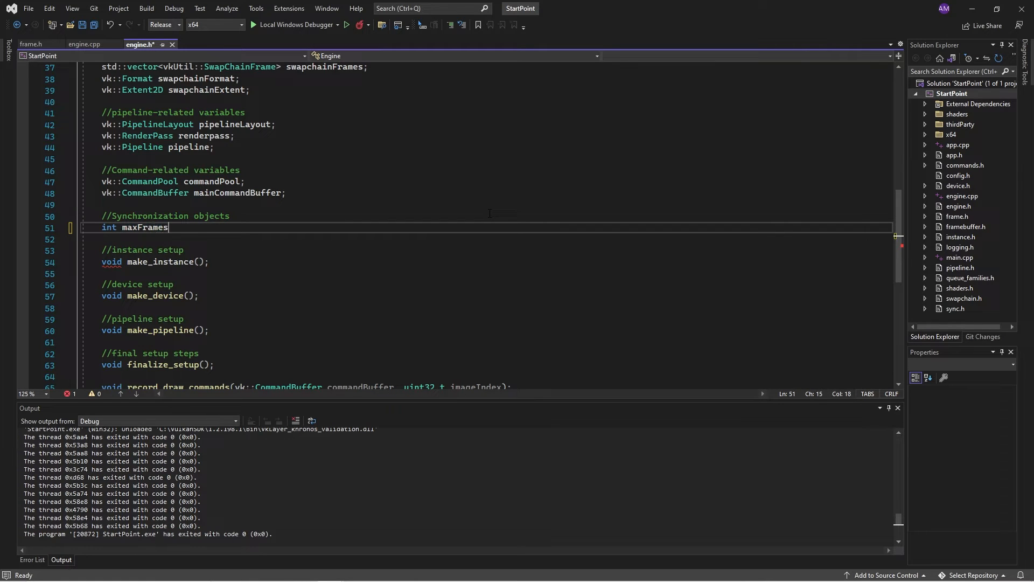
{"action": "type", "text": "In"}
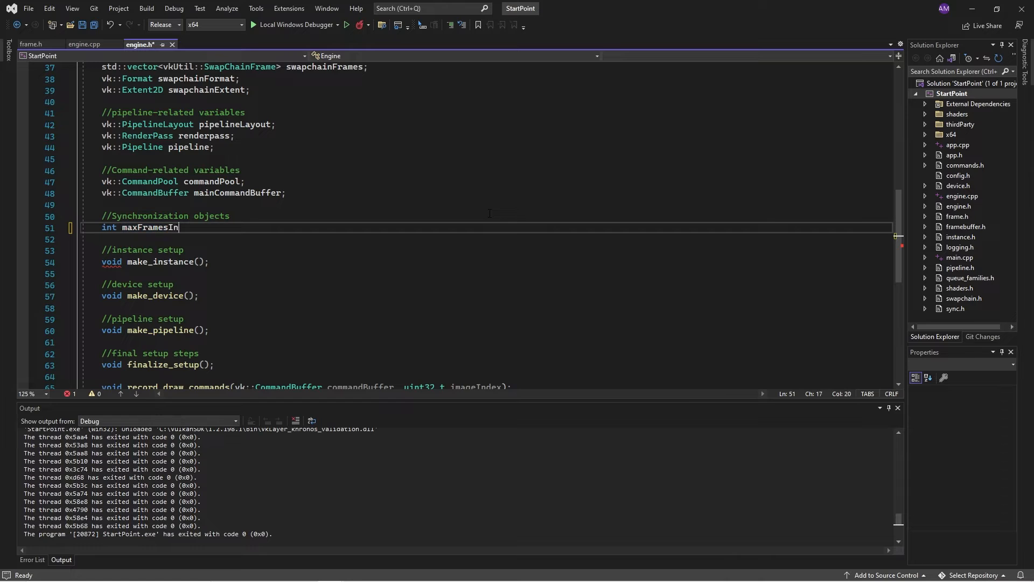
{"action": "type", "text": "Flight,"}
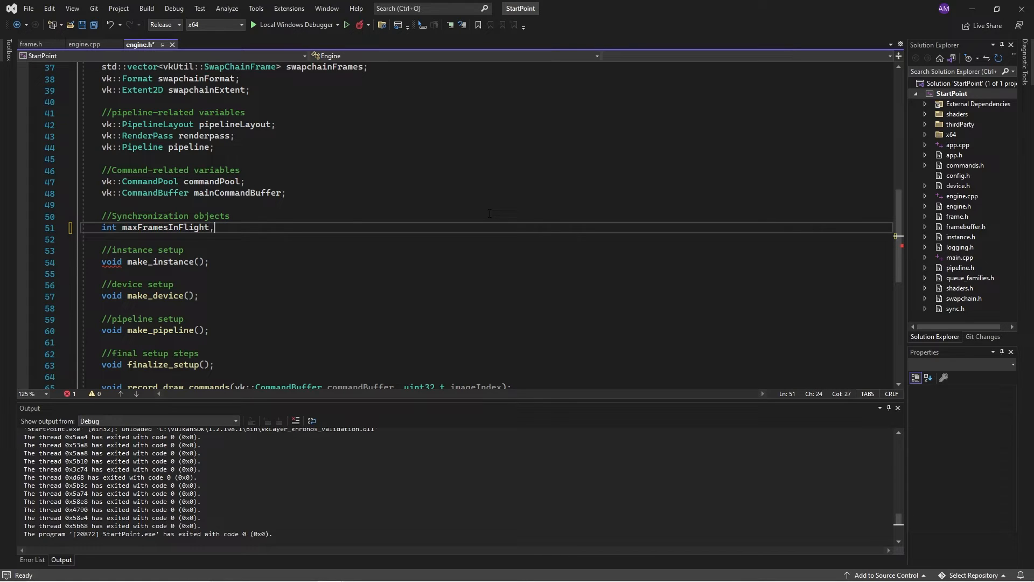
{"action": "key", "text": "Right"}
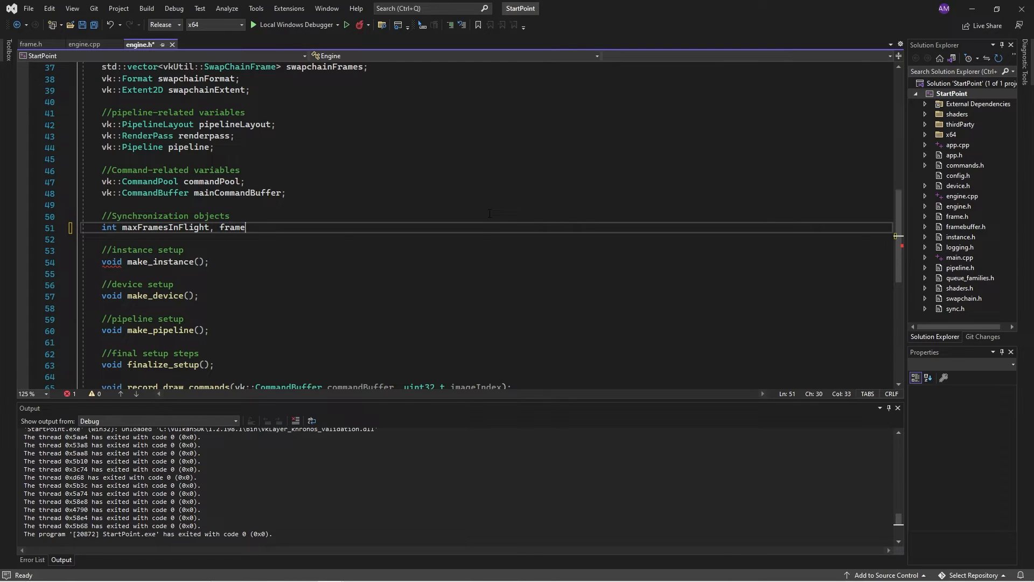
{"action": "type", "text": "Num"}
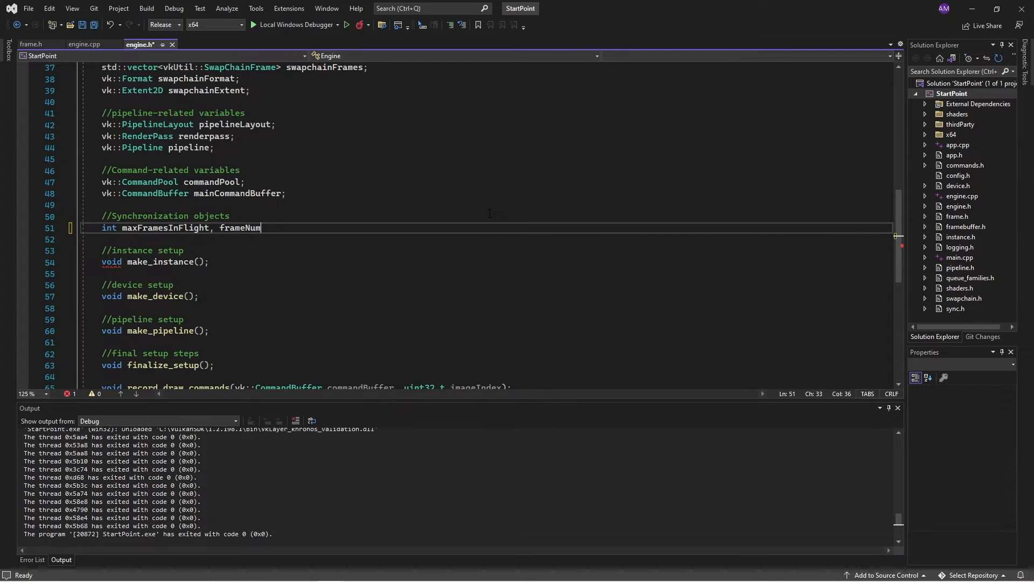
{"action": "type", "text": "ber;"}
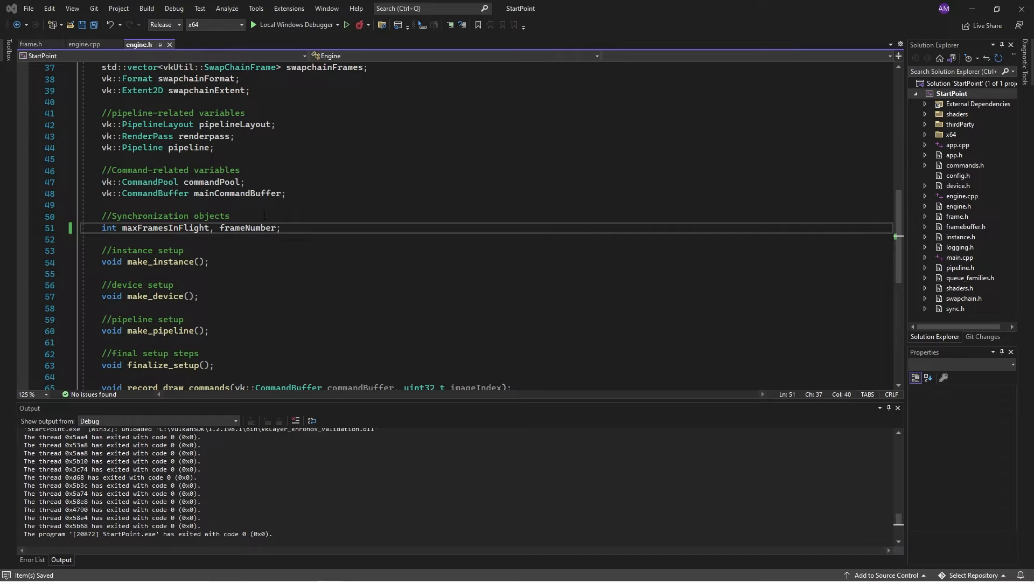
{"action": "mouse_move", "coordinate": [84, 45]}
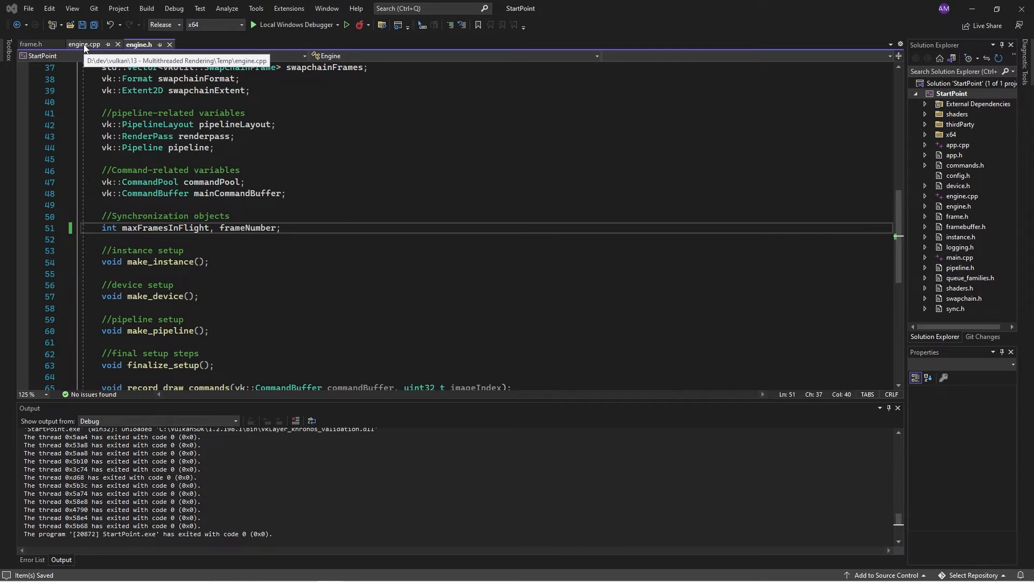
Switch to engine.cpp and scroll up to the make_device() function.
{"action": "left_click", "coordinate": [84, 45]}
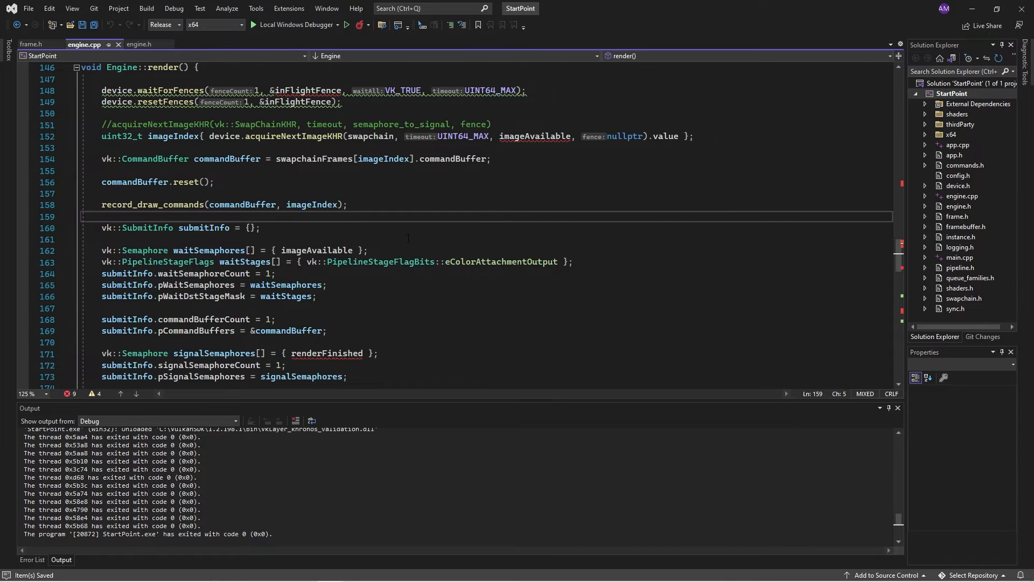
{"action": "scroll", "scroll_direction": "up", "scroll_amount": 3}
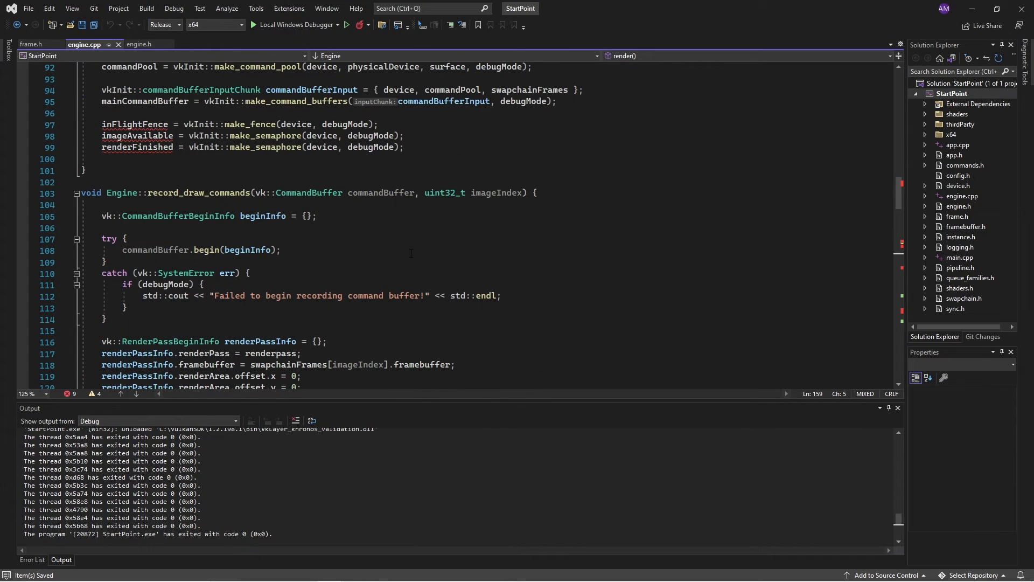
{"action": "scroll", "scroll_direction": "up", "scroll_amount": 3}
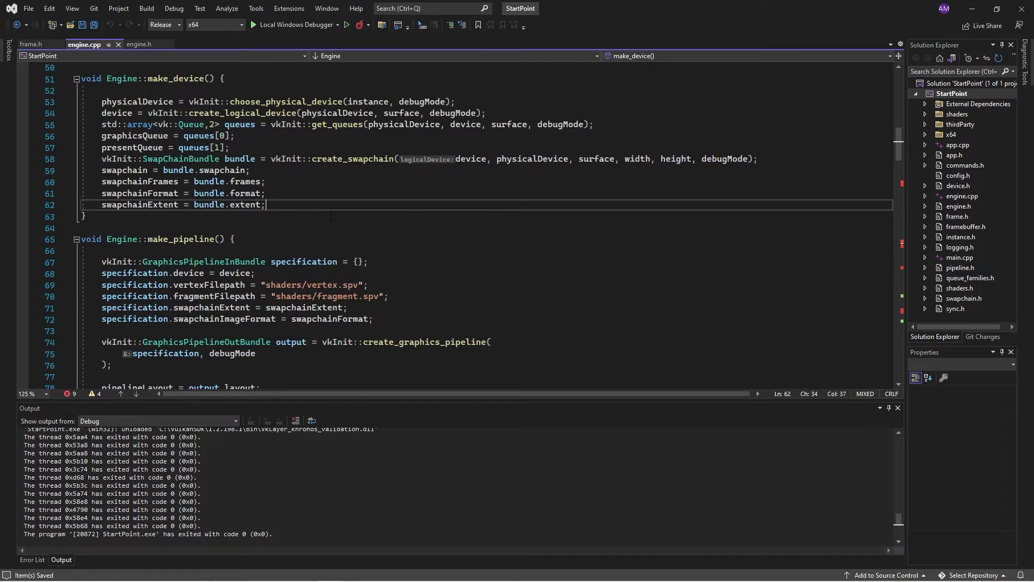
Add 'maxFramesInFlight = static_cast<int>(swapchainFrames.size());' at the end of make_device.
{"action": "key", "text": "Enter"}
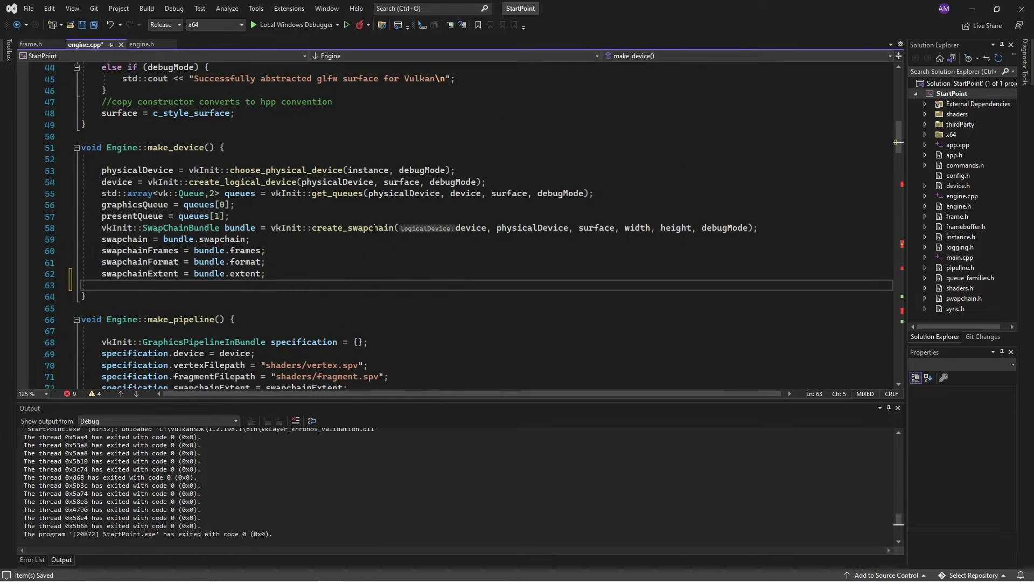
{"action": "type", "text": "maxFramesInFlight ="}
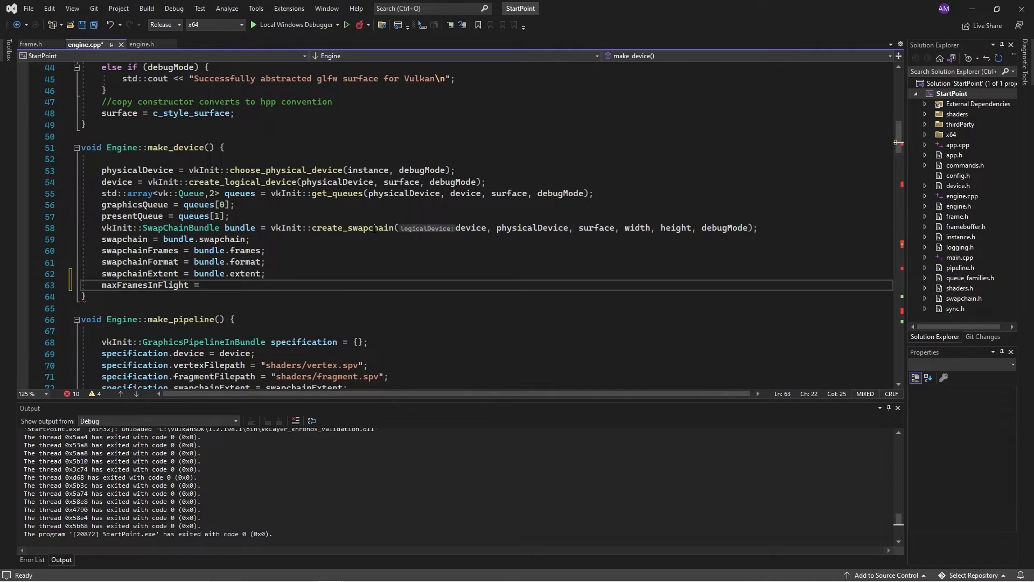
{"action": "type", "text": "swapchainFrames.size();"}
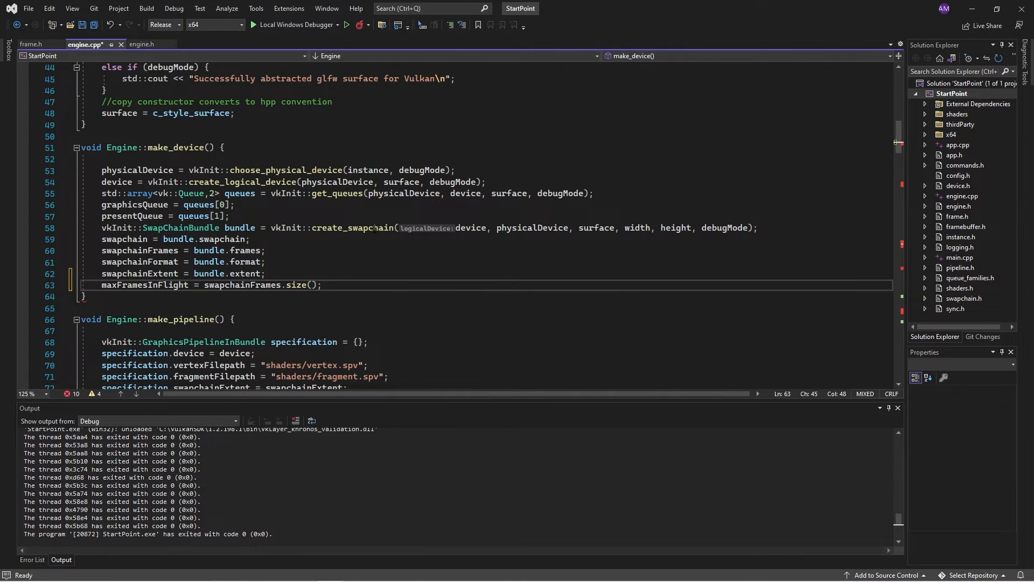
{"action": "double_click", "coordinate": [243, 284]}
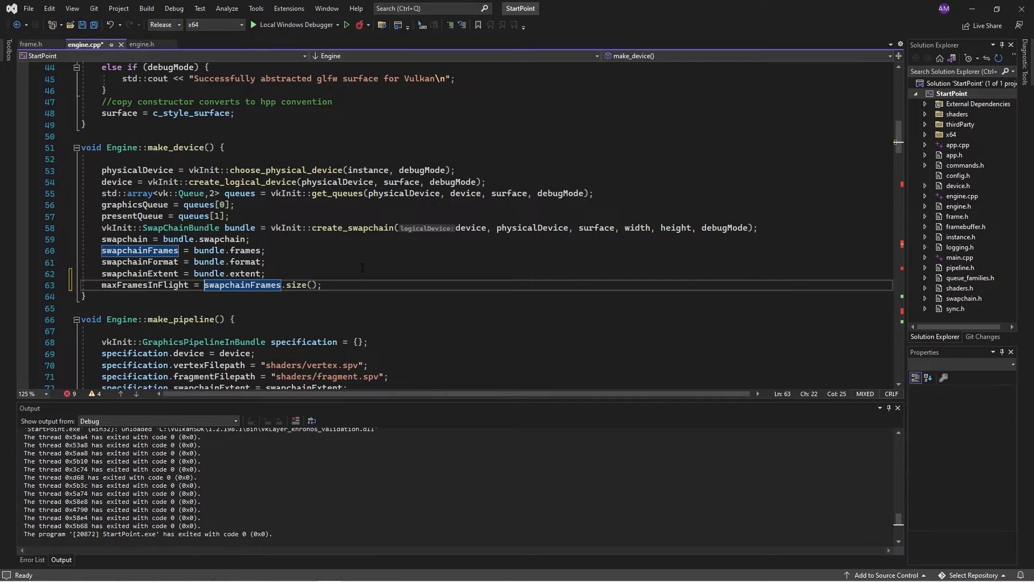
{"action": "type", "text": "static_cast<"}
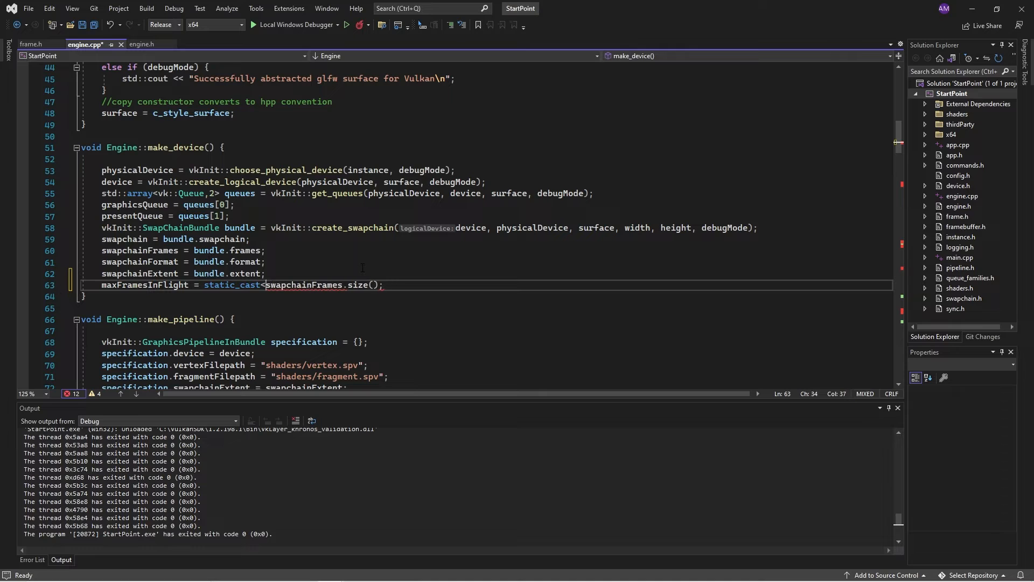
{"action": "type", "text": "int>("}
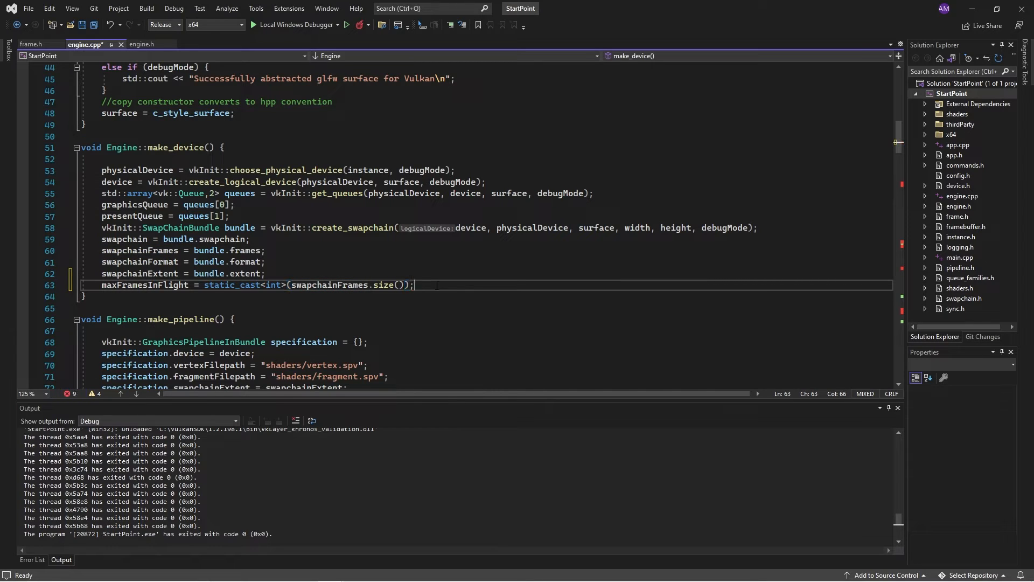
{"action": "mouse_move", "coordinate": [349, 284]}
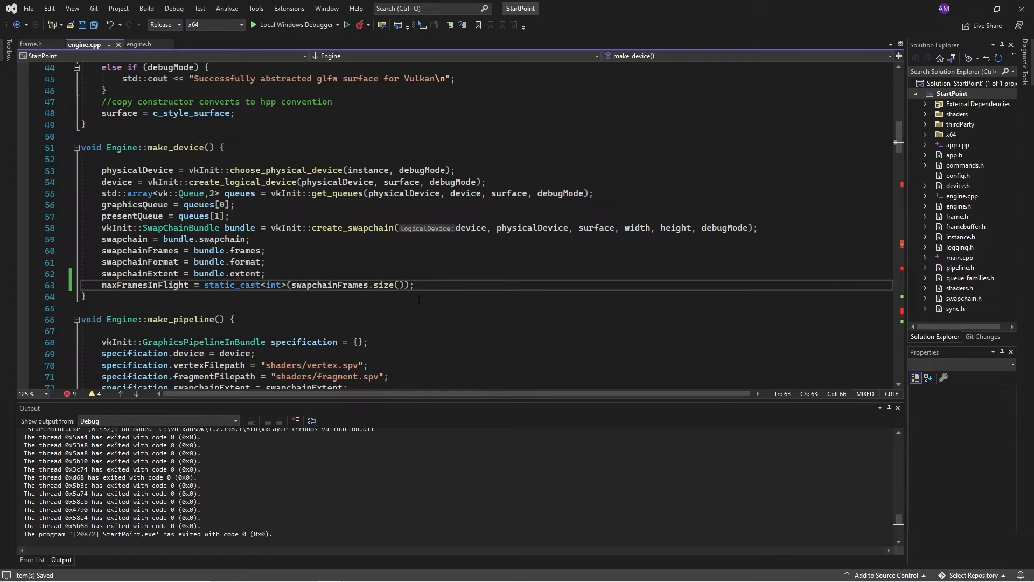
{"action": "mouse_move", "coordinate": [479, 298]}
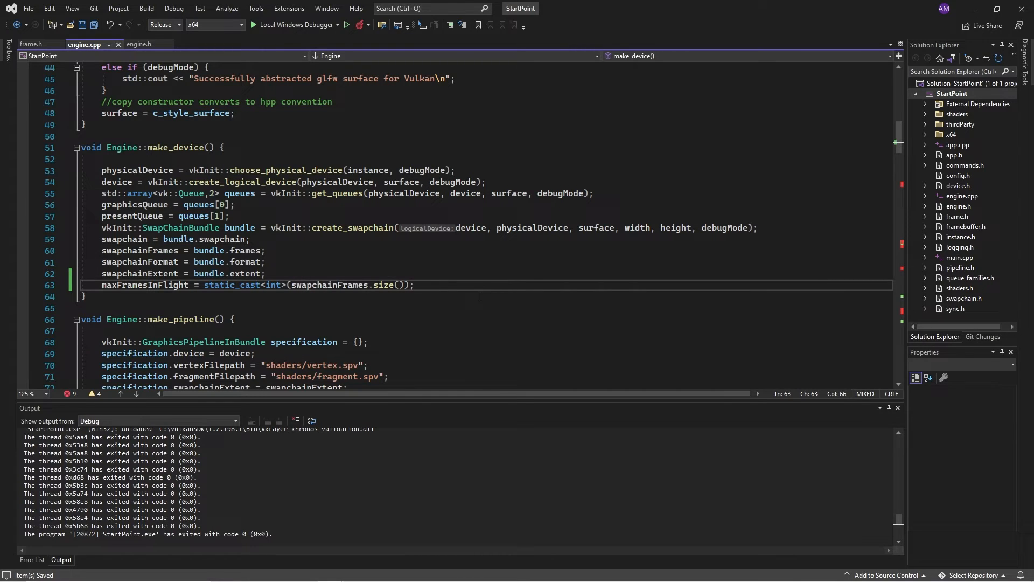
Add 'frameNumber = 0;' on the line below the maxFramesInFlight assignment.
{"action": "scroll", "scroll_direction": "down", "scroll_amount": 3}
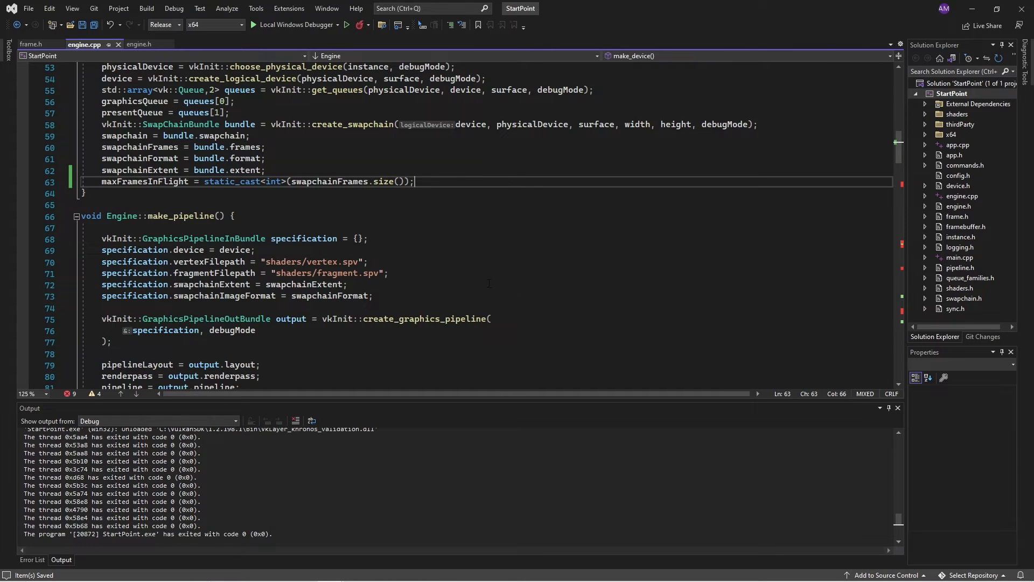
{"action": "key", "text": "enter"}
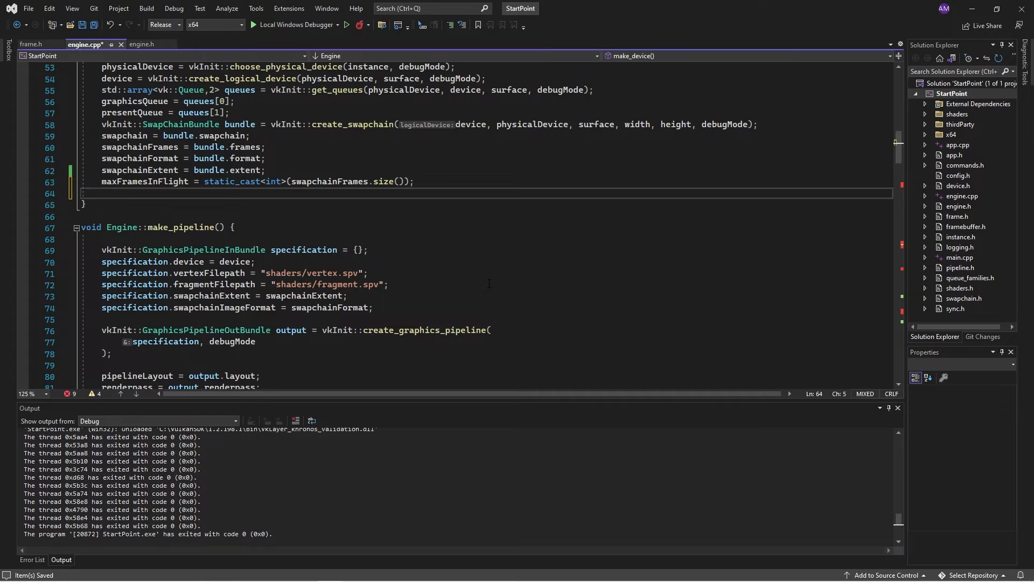
{"action": "type", "text": "frameNumber = 0;"}
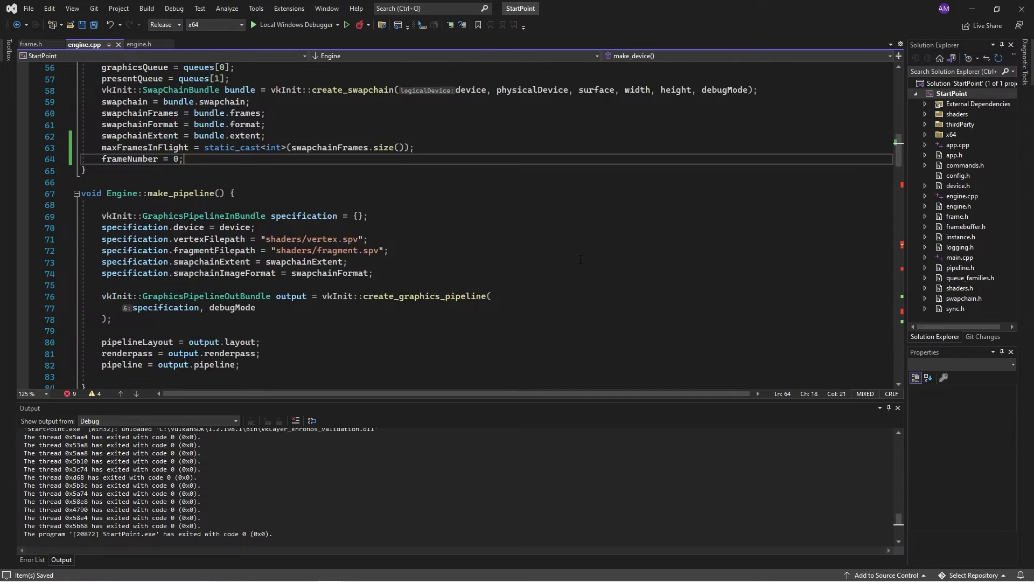
Make finalize_setup loop over swapchainFrames by reference with 'for (vk...& frame : swapchainFrames)' and save.
{"action": "scroll", "scroll_direction": "down", "scroll_amount": 3}
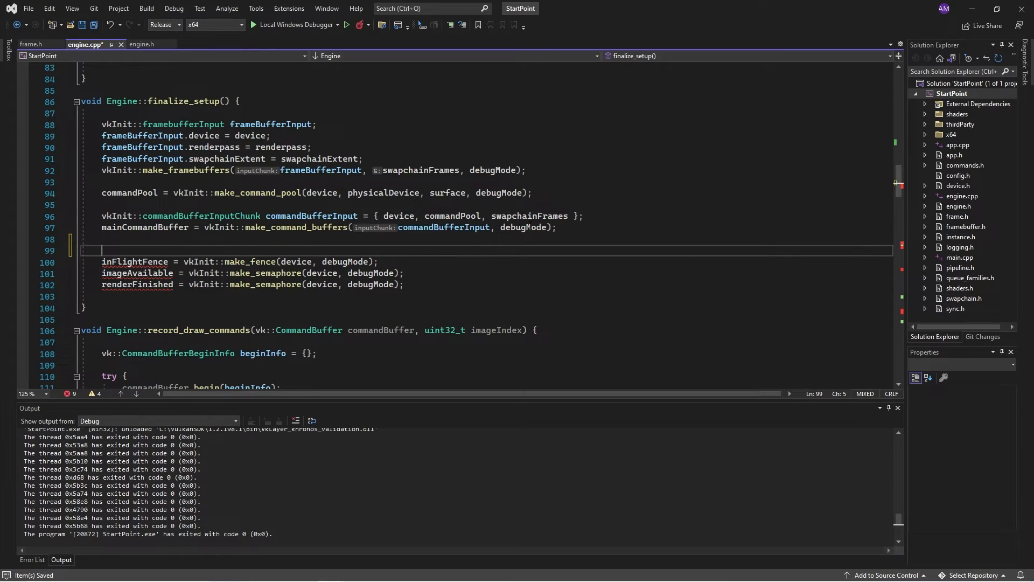
{"action": "type", "text": "for"}
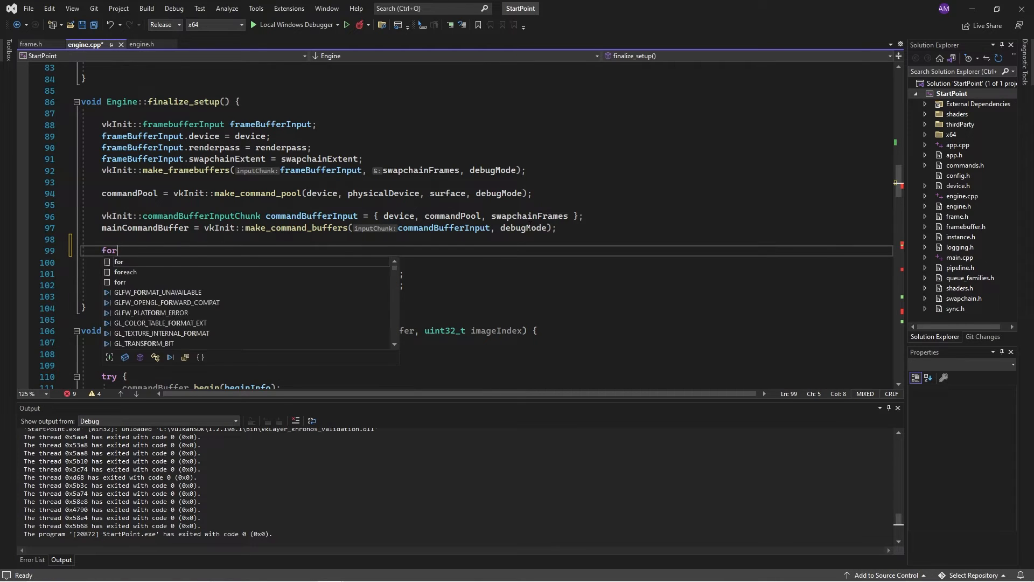
{"action": "type", "text": "(vkUtil::SwapChainFrame frame :"}
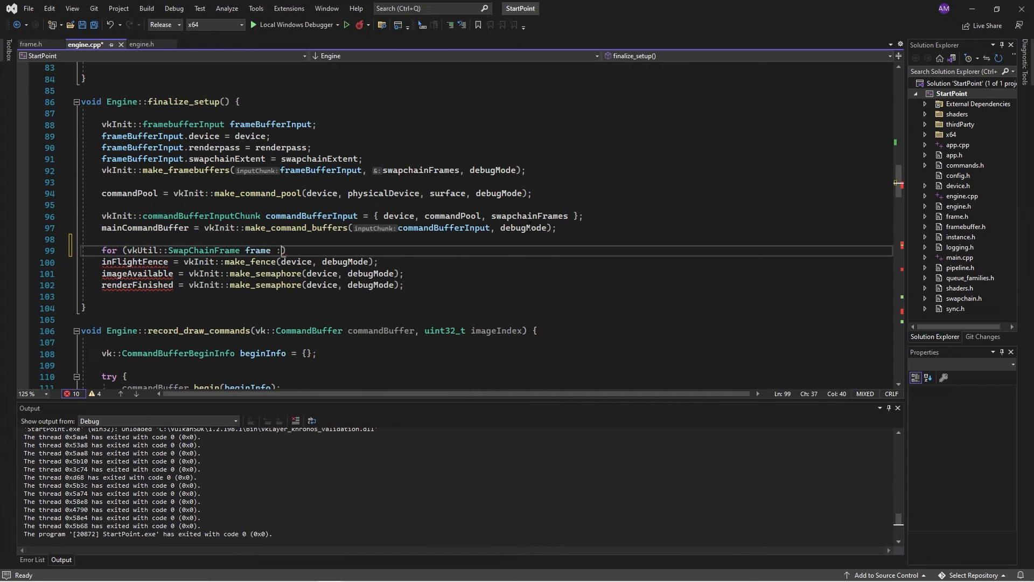
{"action": "type", "text": "swapchainFrames"}
{"action": "left_click", "coordinate": [470, 297]}
{"action": "type", "text": "}"}
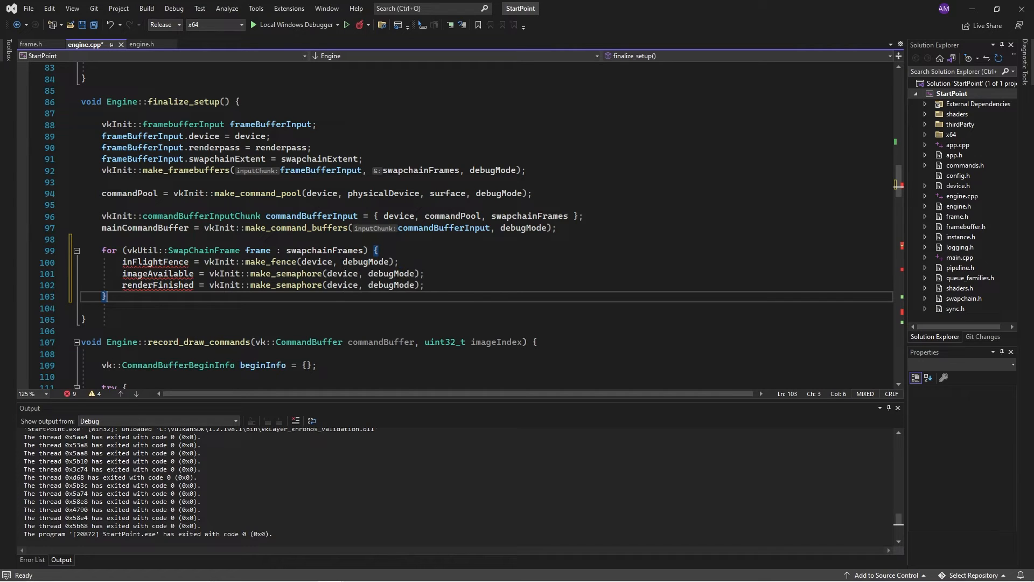
{"action": "key", "text": "ctrl+s"}
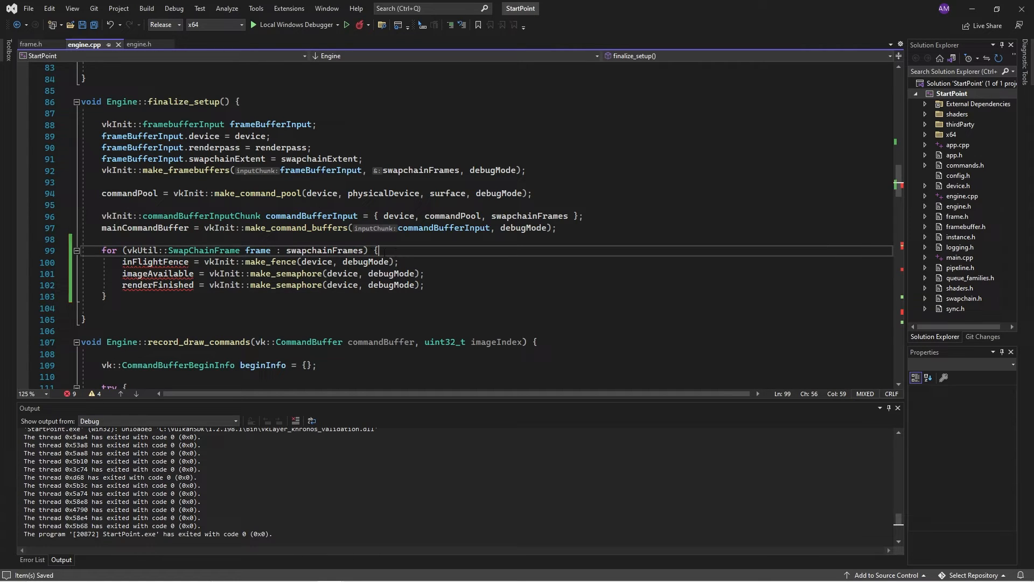
{"action": "mouse_move", "coordinate": [204, 250]}
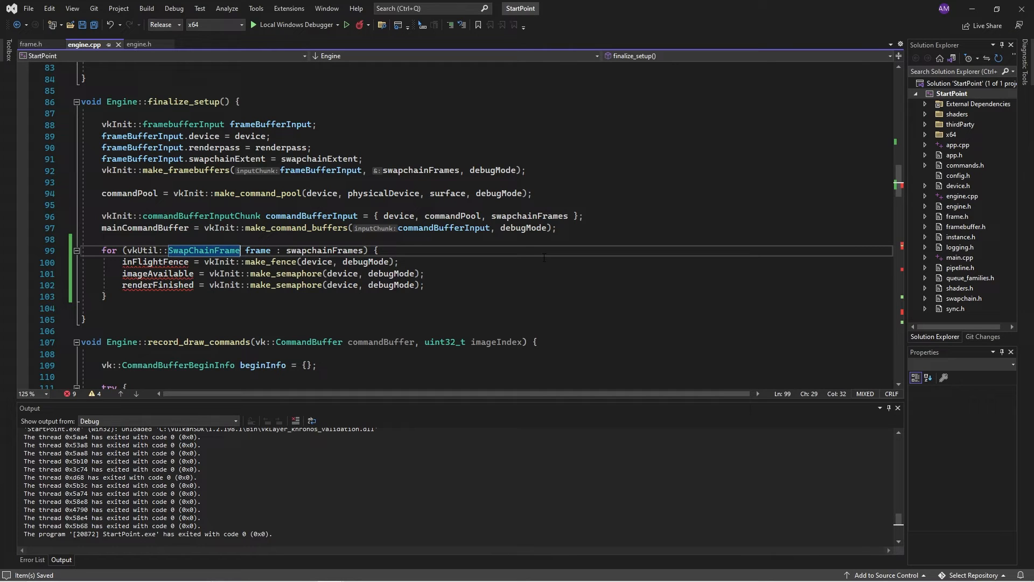
{"action": "type", "text": "&"}
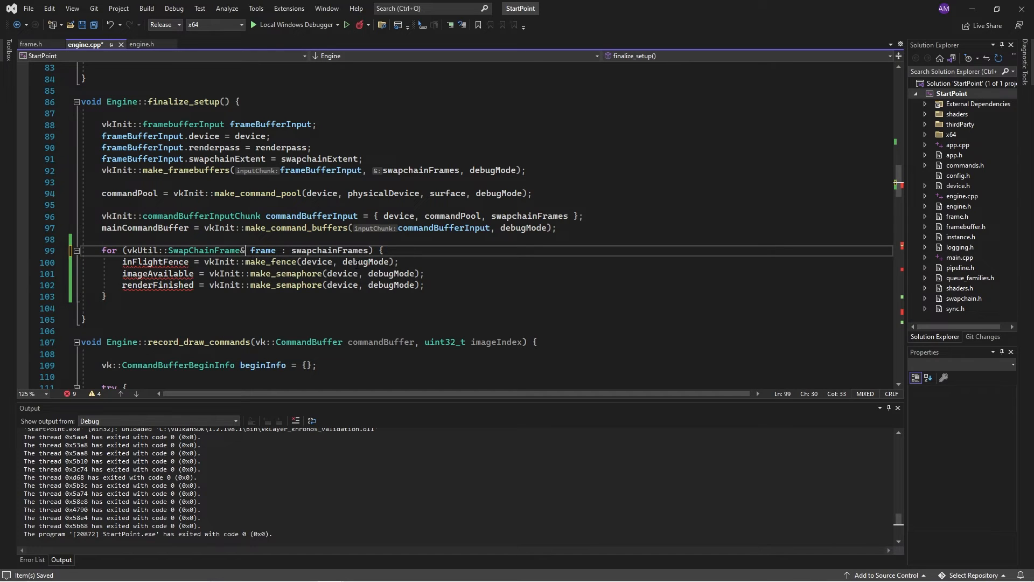
Prefix the fence and semaphore assignments inside the loop with 'frame.', using frame.inFlight.
{"action": "left_click", "coordinate": [264, 260]}
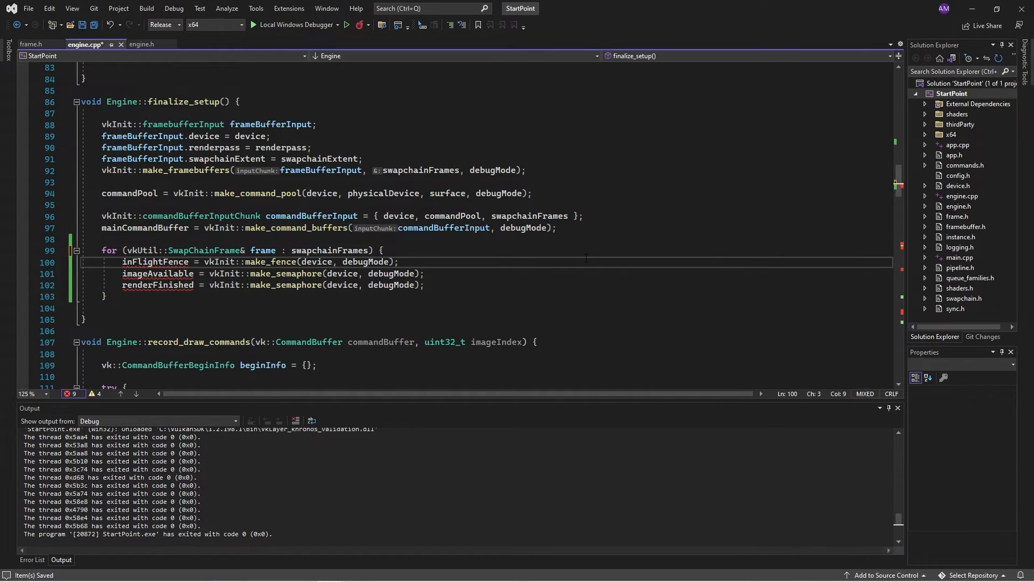
{"action": "left_click", "coordinate": [139, 260]}
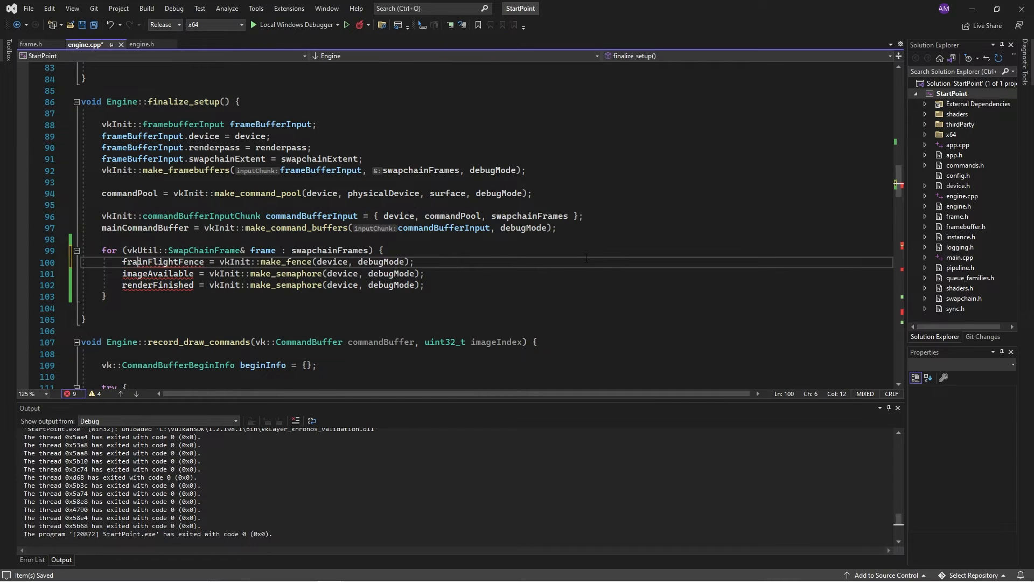
{"action": "type", "text": "."}
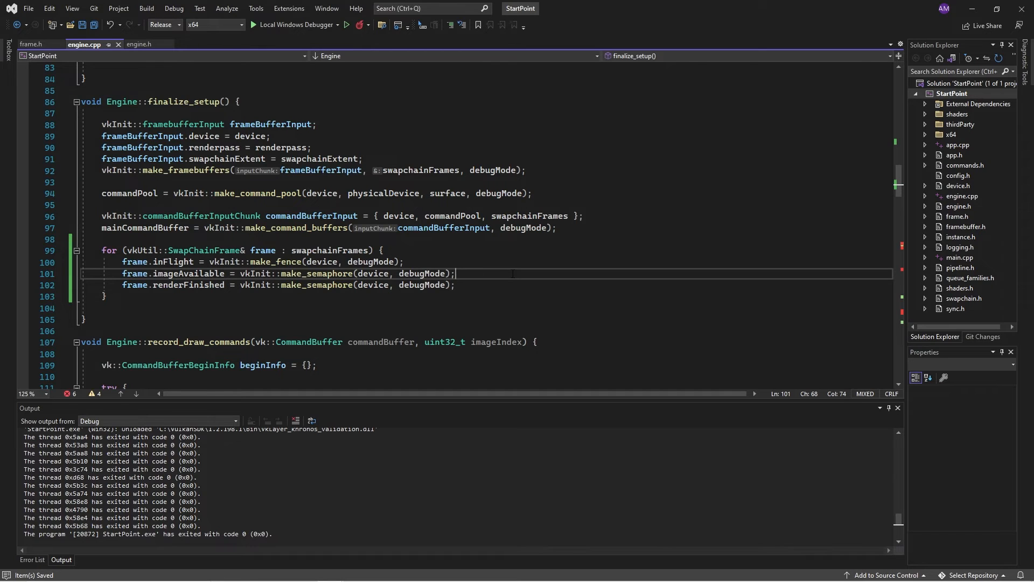
Move the destroyFence/destroySemaphore calls into the frames loop as frame.inFlight, frame.imageAvailable, frame.renderFinished, and save.
{"action": "scroll", "scroll_direction": "up", "scroll_amount": 3}
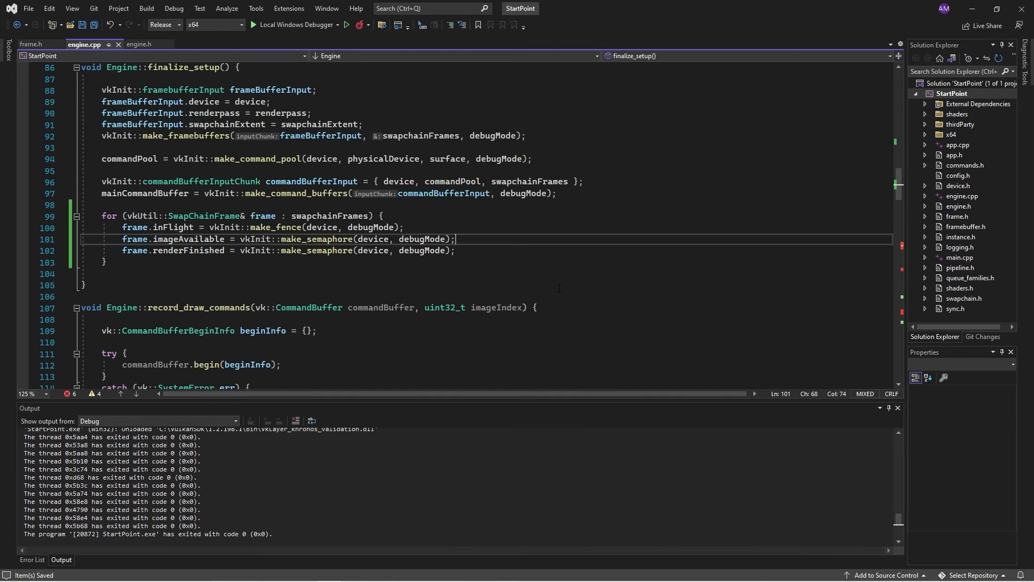
{"action": "scroll", "scroll_direction": "down", "scroll_amount": 3}
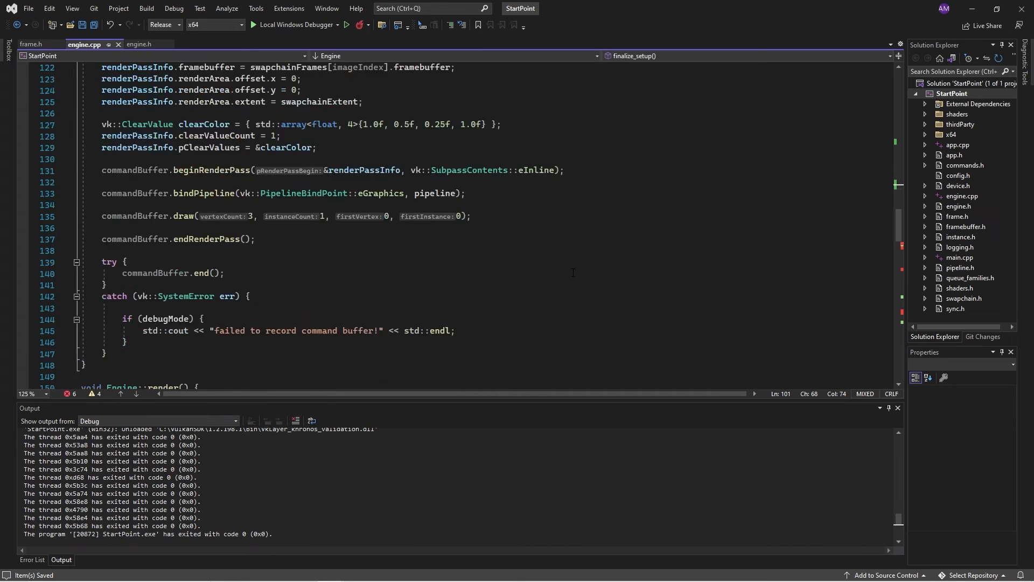
{"action": "scroll", "scroll_direction": "down", "scroll_amount": 3}
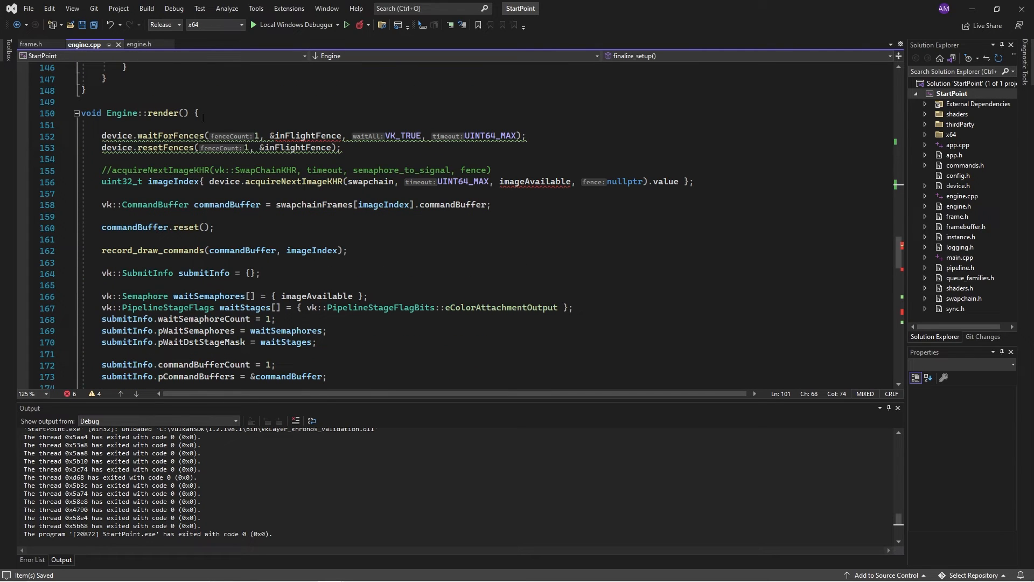
{"action": "scroll", "scroll_direction": "down", "scroll_amount": 3}
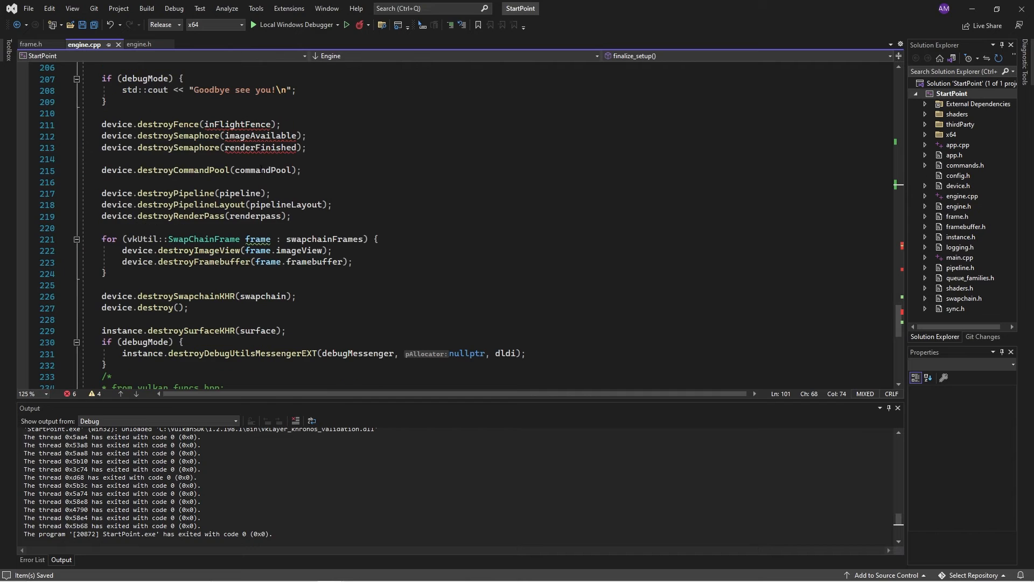
{"action": "double_click", "coordinate": [264, 148]}
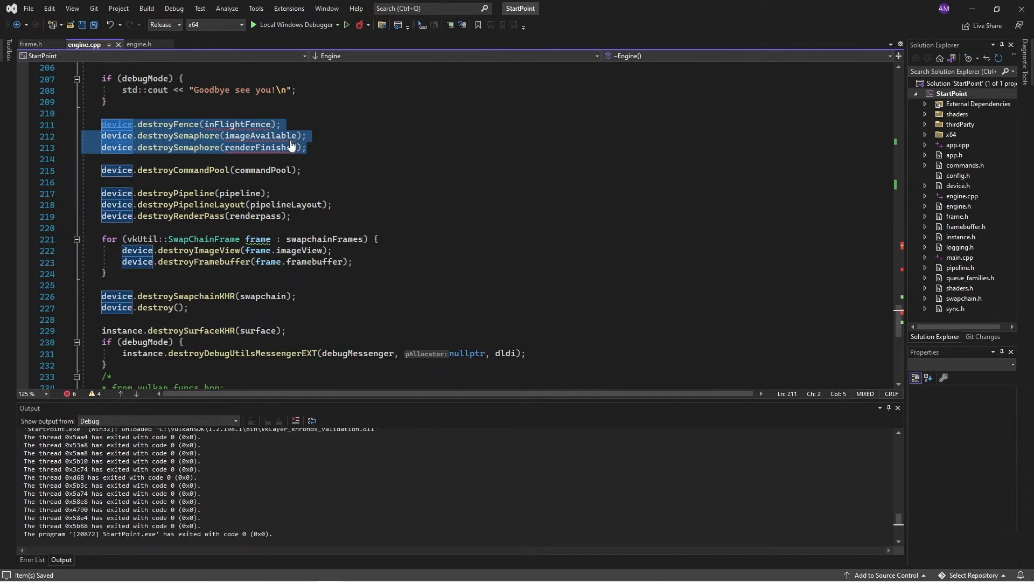
{"action": "key", "text": "Delete"}
{"action": "type", "text": "frame."}
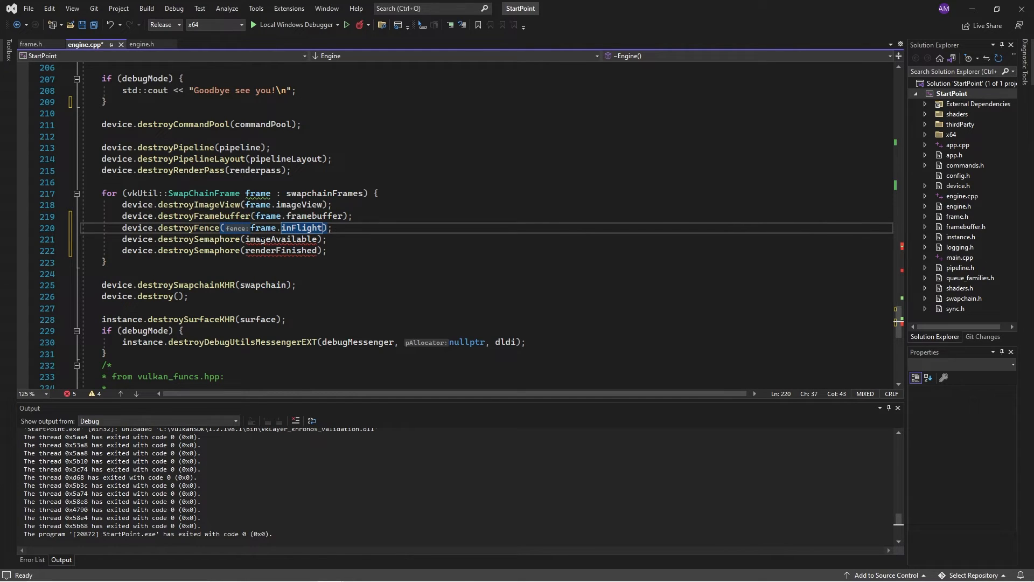
{"action": "left_click", "coordinate": [247, 239]}
{"action": "type", "text": "frame."}
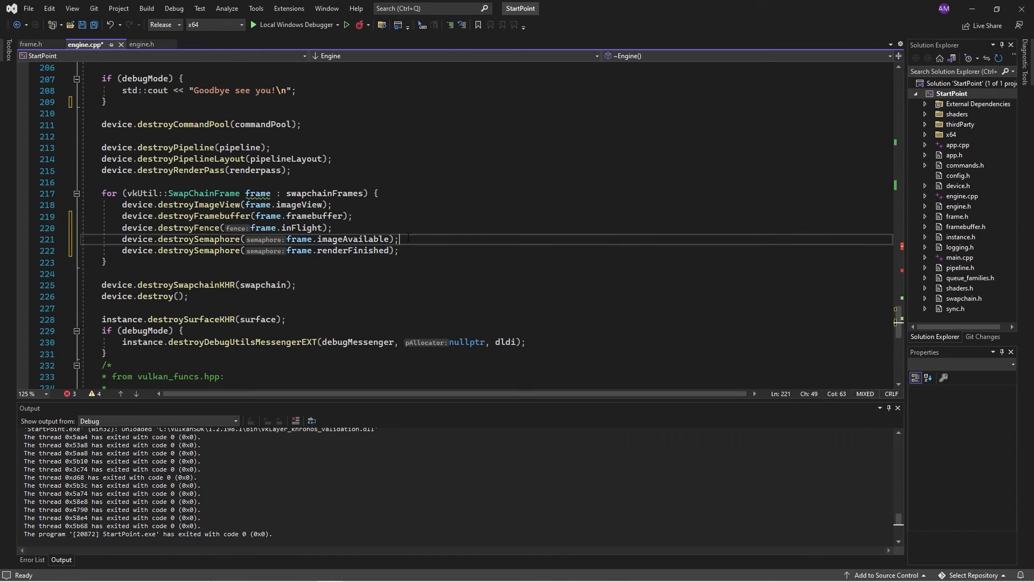
{"action": "key", "text": "ctrl+s"}
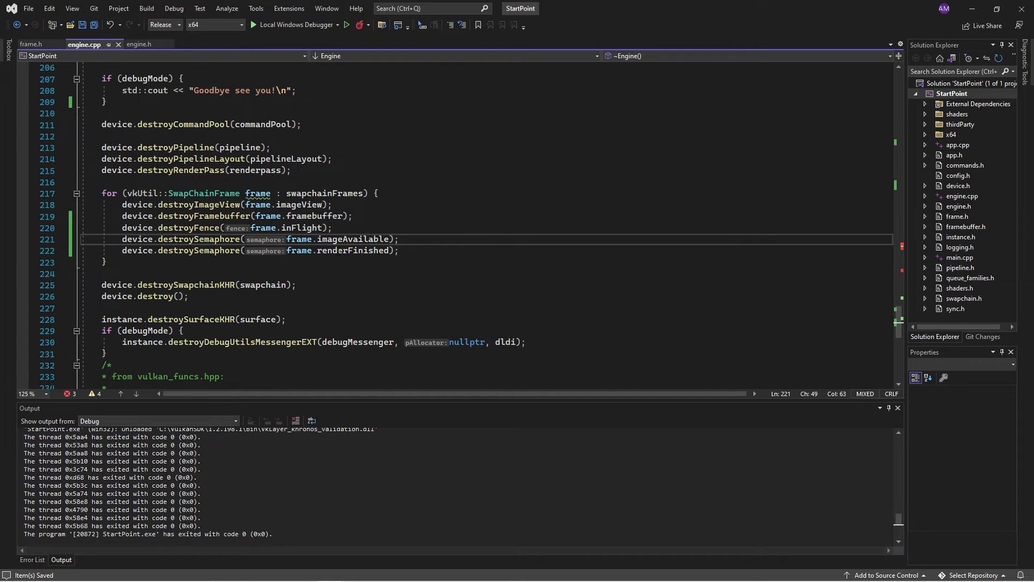
{"action": "mouse_move", "coordinate": [195, 240]}
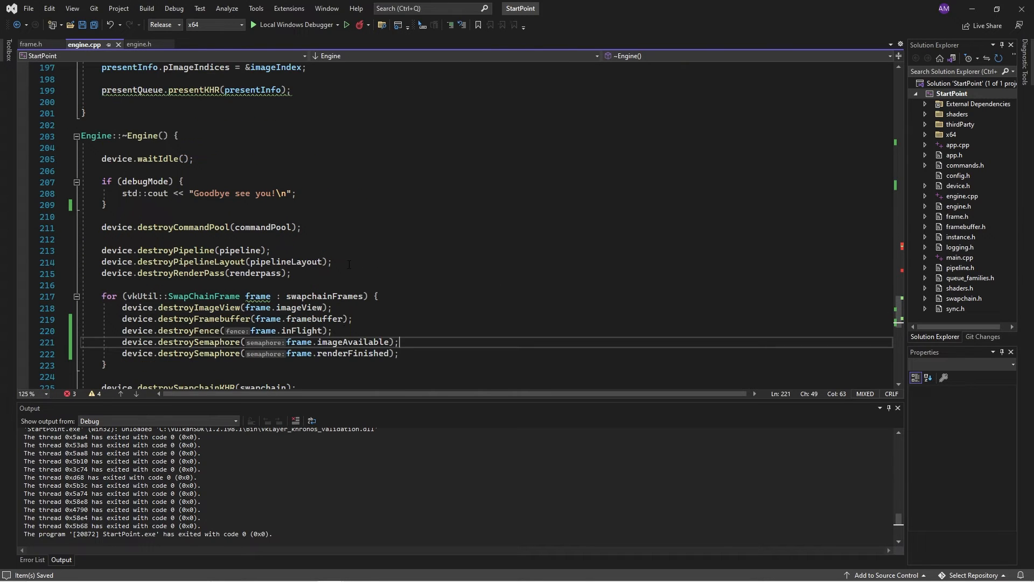
Replace inFlightFence in waitForFences and resetFences with swapchainFrames[frameNumber].inFlight.
{"action": "scroll", "scroll_direction": "up", "scroll_amount": 3}
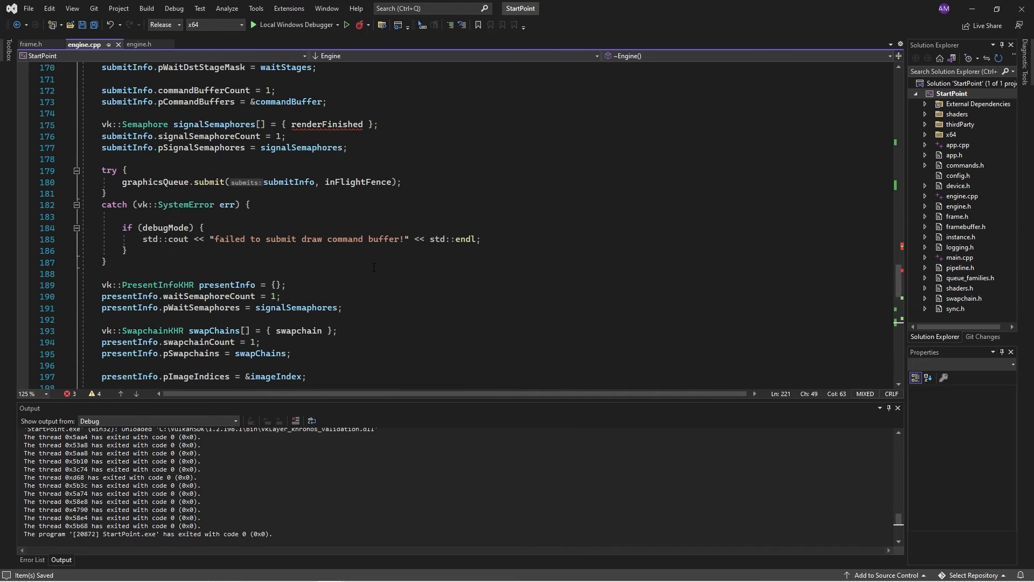
{"action": "scroll", "scroll_direction": "up", "scroll_amount": 3}
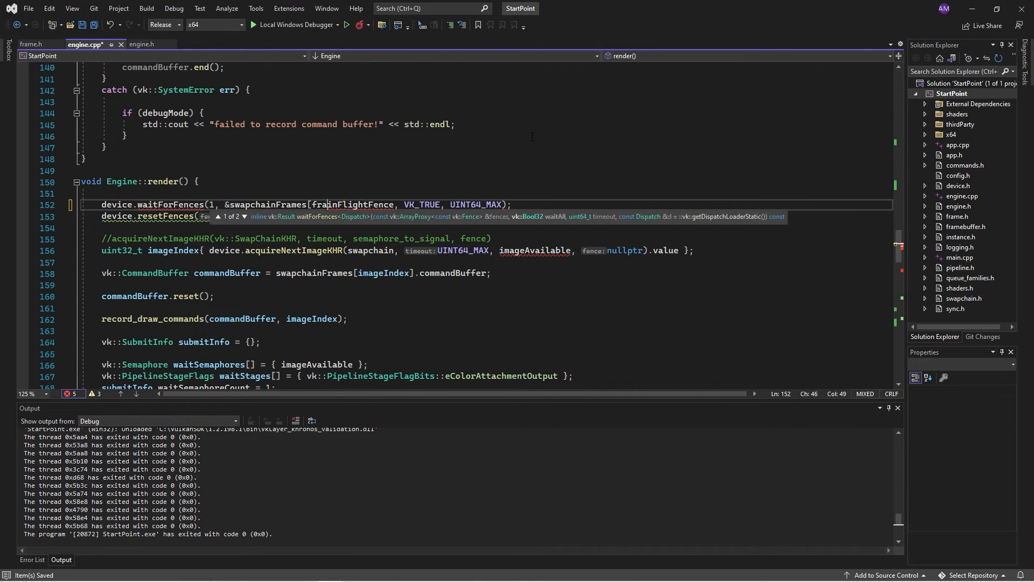
{"action": "type", "text": "frameNumber]"}
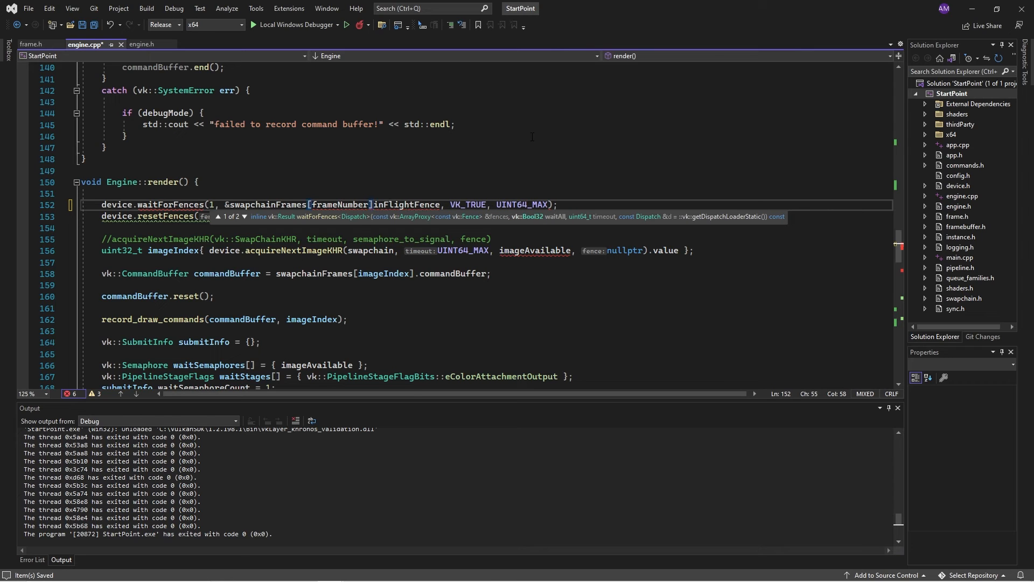
{"action": "type", "text": "."}
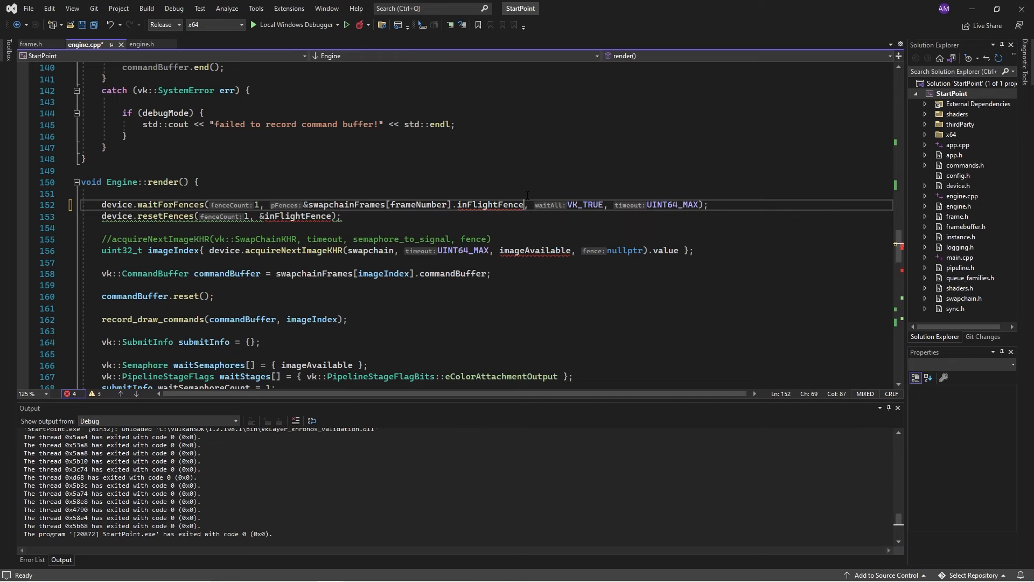
{"action": "double_click", "coordinate": [491, 205]}
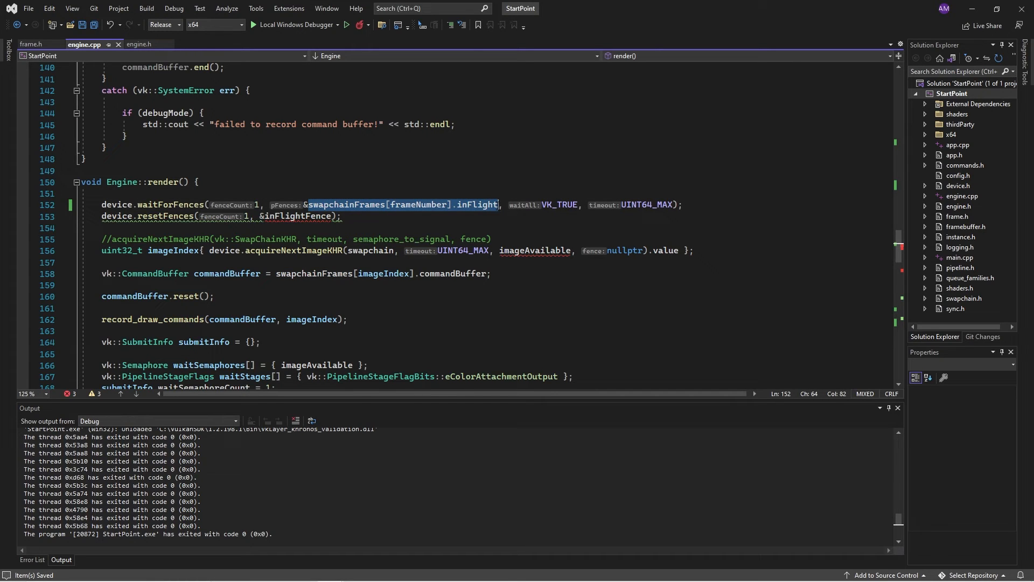
{"action": "mouse_move", "coordinate": [301, 229]}
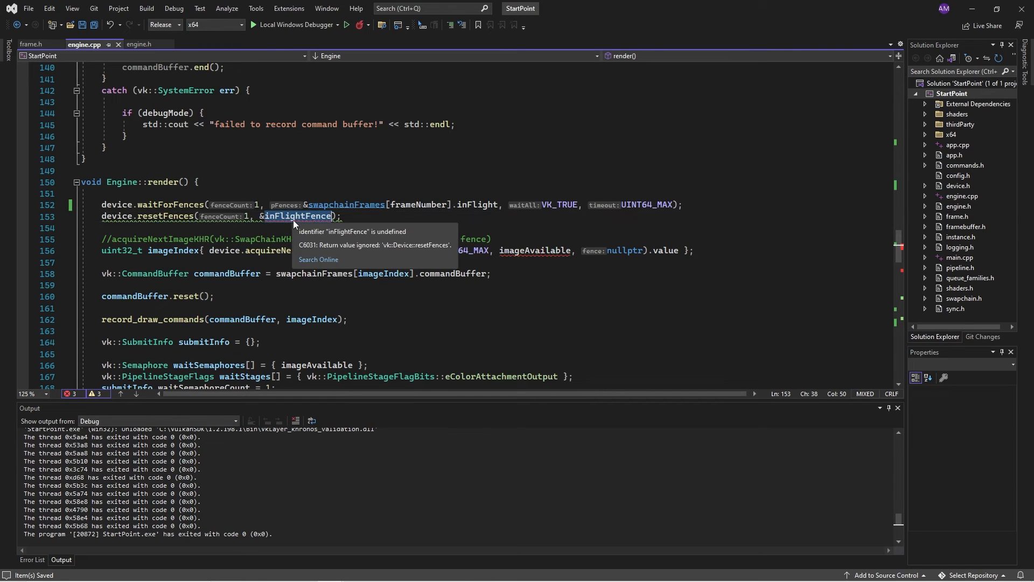
{"action": "type", "text": "swapchainFrames[frameNumber].inFlight"}
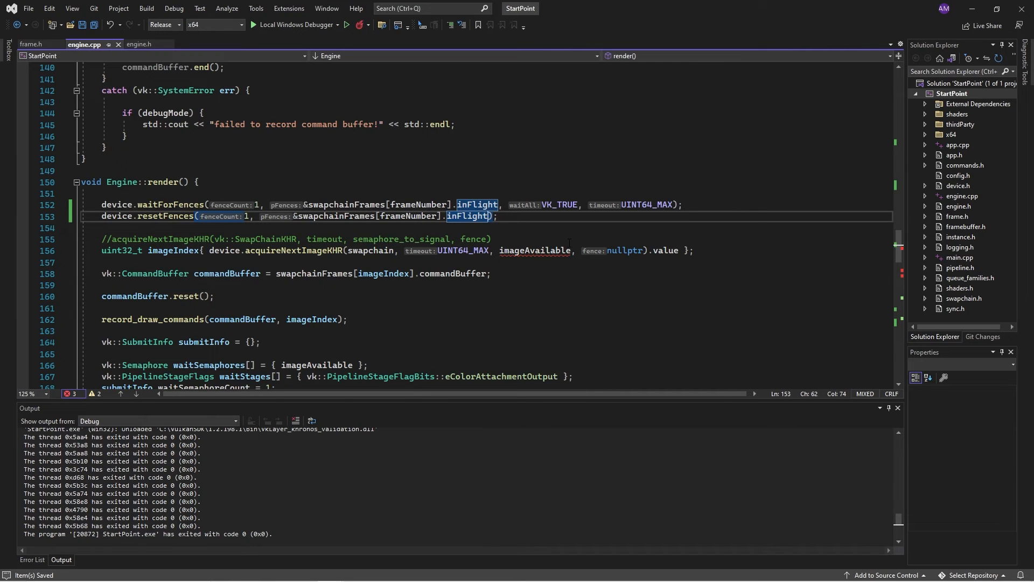
Use swapchainFrames[frameNumber].inFlight as the fence in the graphicsQueue.submit call.
{"action": "scroll", "scroll_direction": "down", "scroll_amount": 3}
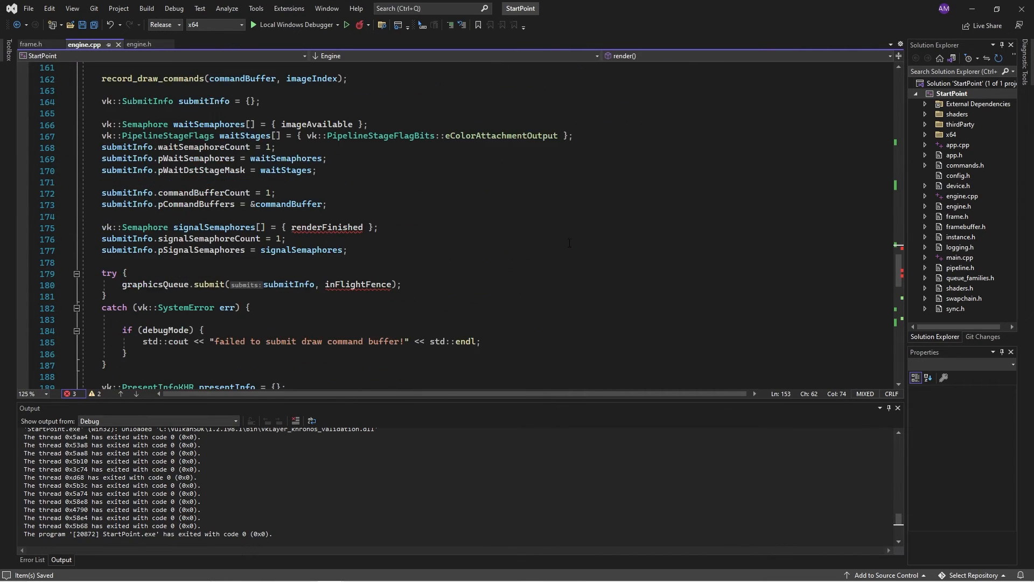
{"action": "scroll", "scroll_direction": "down", "scroll_amount": 3}
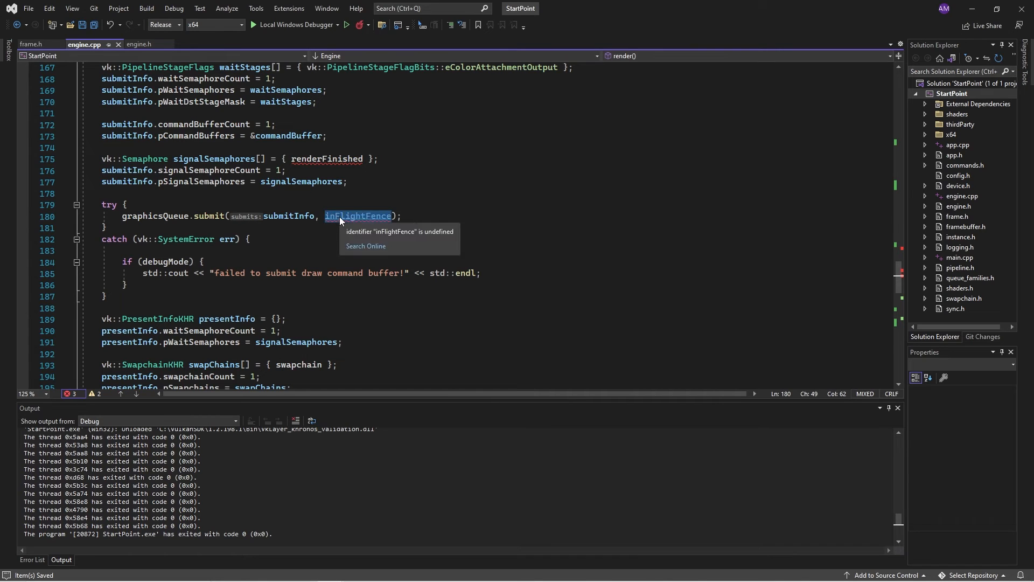
{"action": "type", "text": "swapchainFrames[frameNumber].inFlight"}
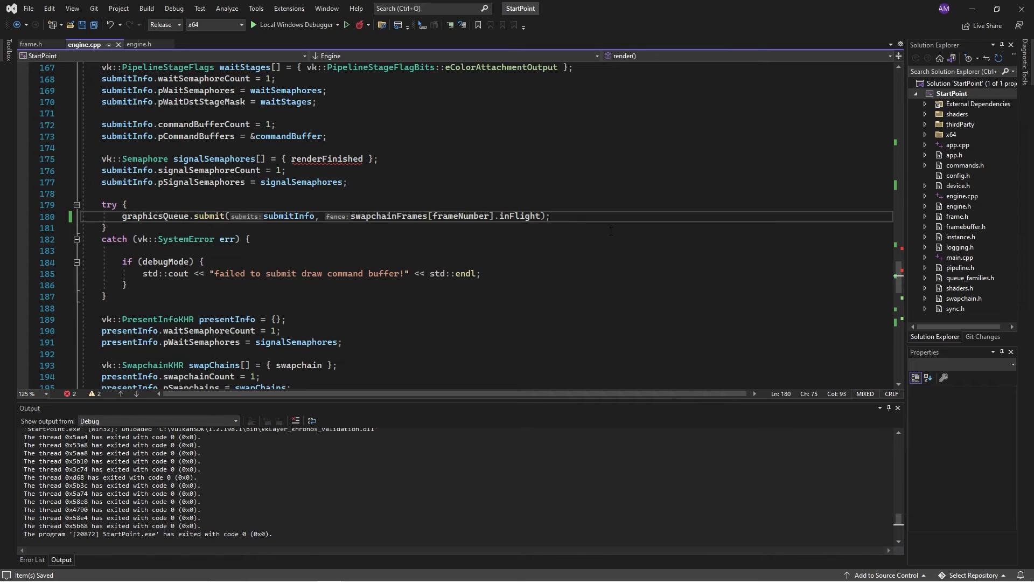
{"action": "scroll", "scroll_direction": "up", "scroll_amount": 3}
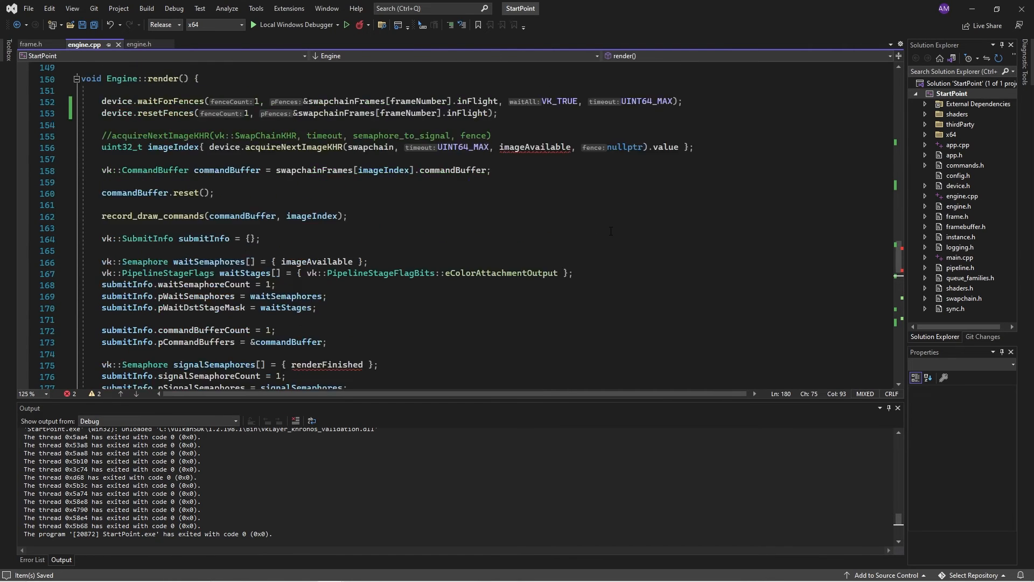
Use swapchainFrames[frameNumber].imageAvailable and .renderFinished in acquireNextImageKHR, waitSemaphores and signalSemaphores.
{"action": "scroll", "scroll_direction": "up", "scroll_amount": 3}
{"action": "type", "text": "swapchainFrames[frameNumber]."}
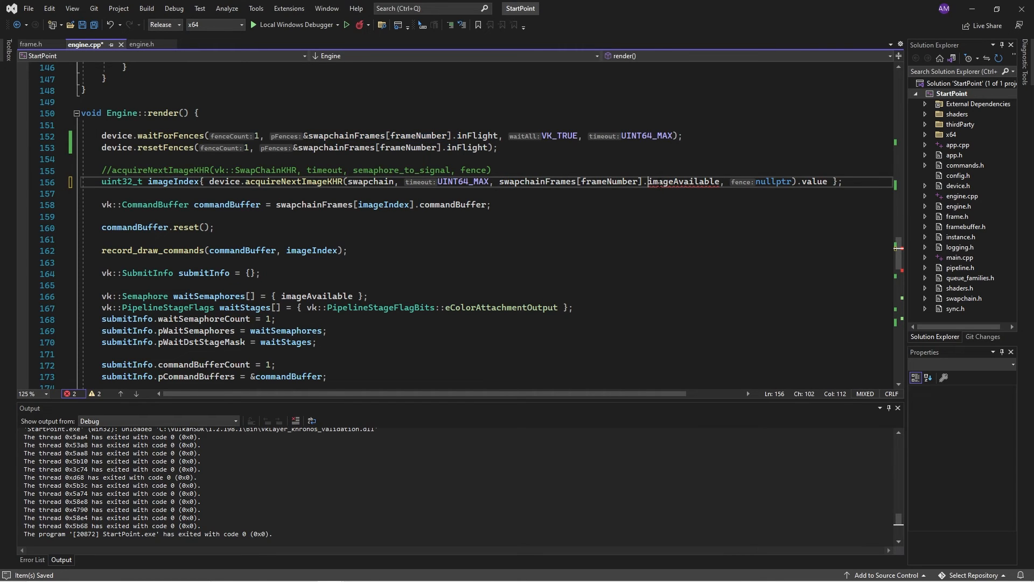
{"action": "left_click", "coordinate": [606, 240]}
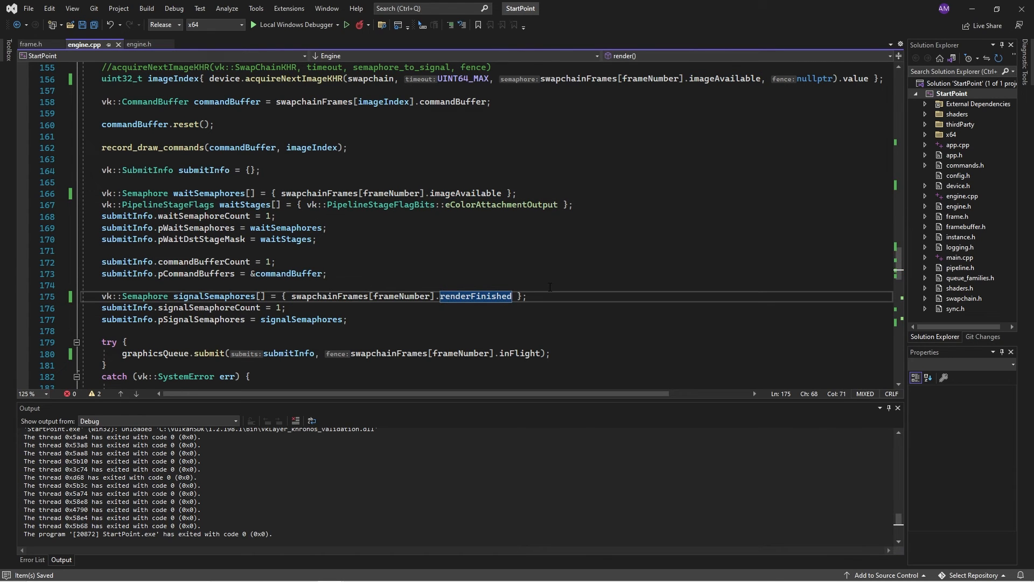
{"action": "scroll", "scroll_direction": "down", "scroll_amount": 3}
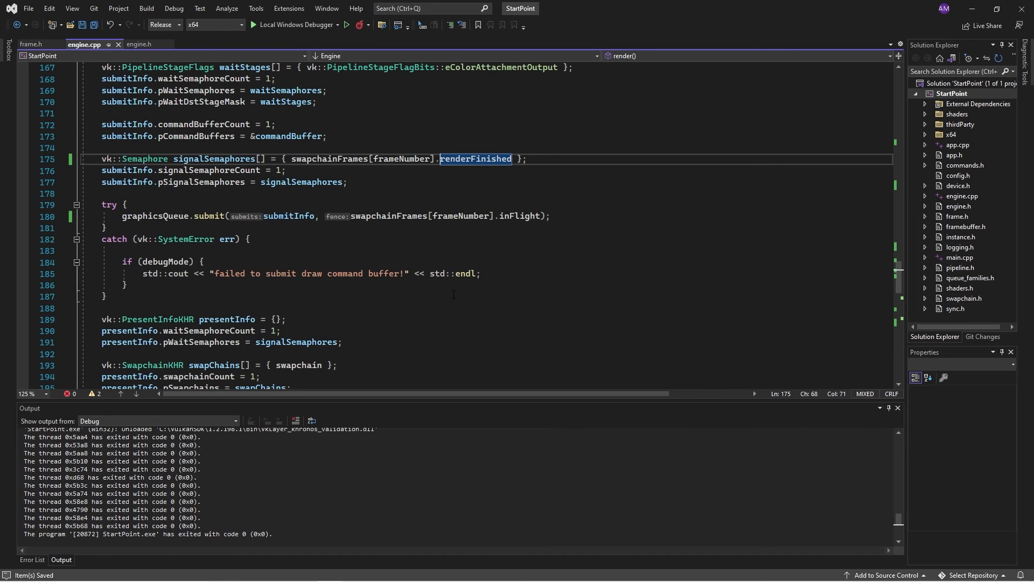
{"action": "scroll", "scroll_direction": "up", "scroll_amount": 3}
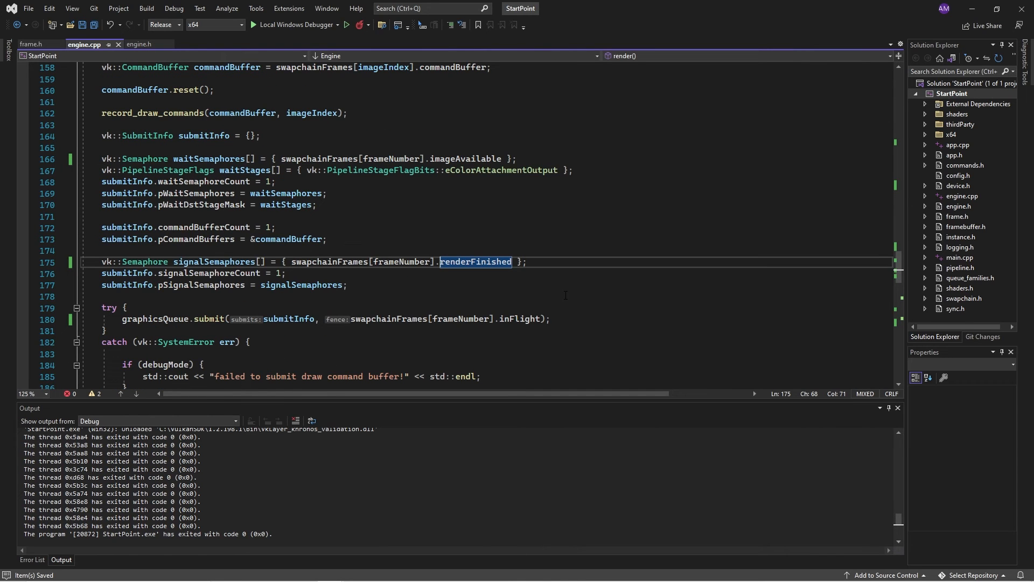
{"action": "scroll", "scroll_direction": "up", "scroll_amount": 3}
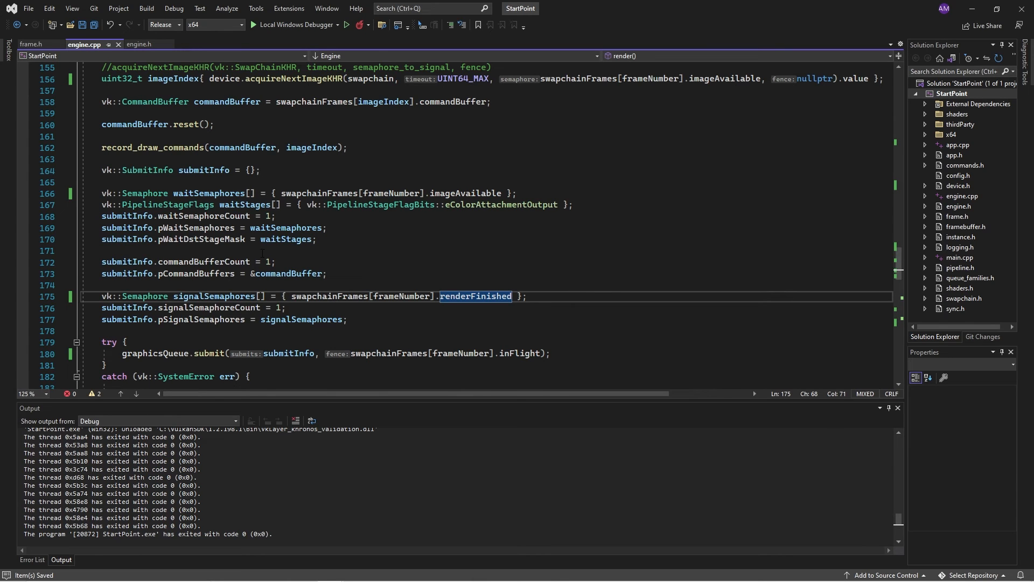
{"action": "scroll", "scroll_direction": "up", "scroll_amount": 3}
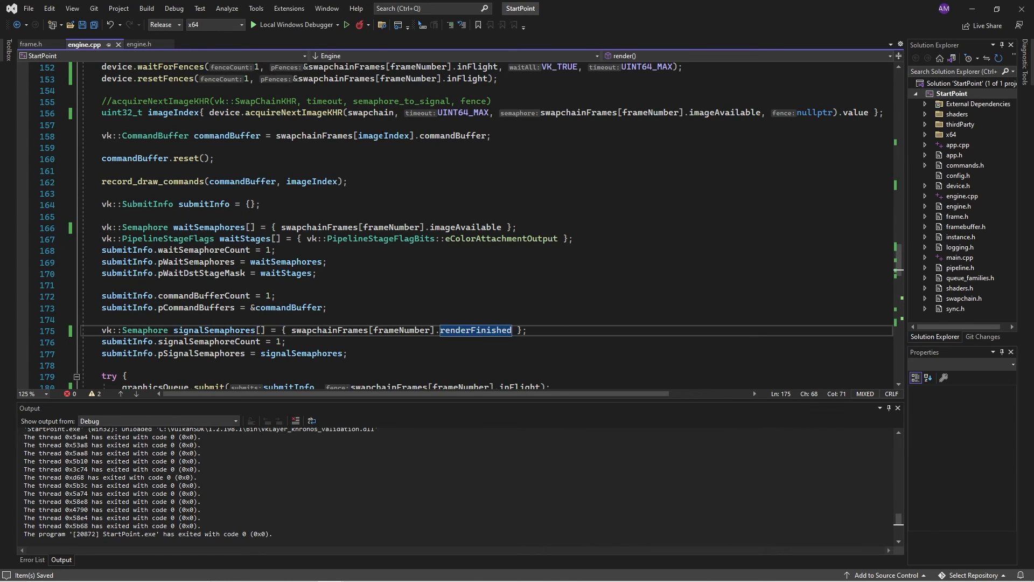
Index the command buffer as swapchainFrames[frameNumber].commandBuffer instead of imageIndex and save the file.
{"action": "left_click", "coordinate": [373, 136]}
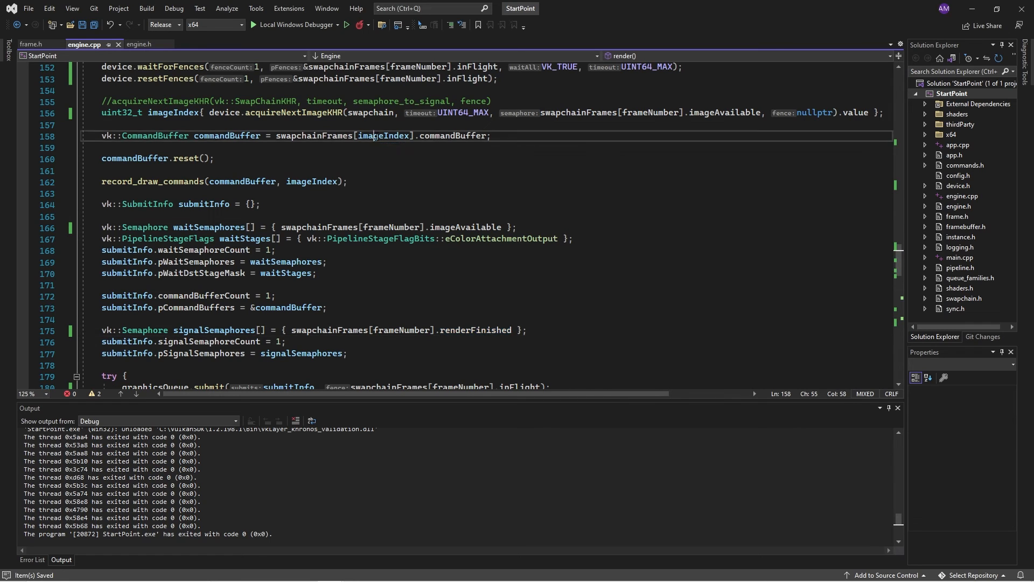
{"action": "type", "text": "frameNumber"}
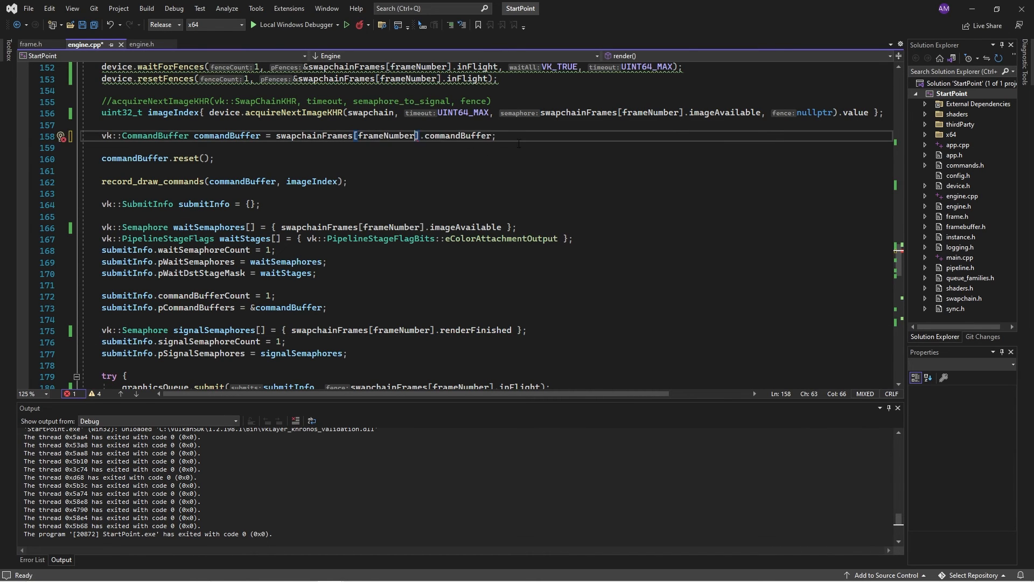
{"action": "key", "text": "ctrl+s"}
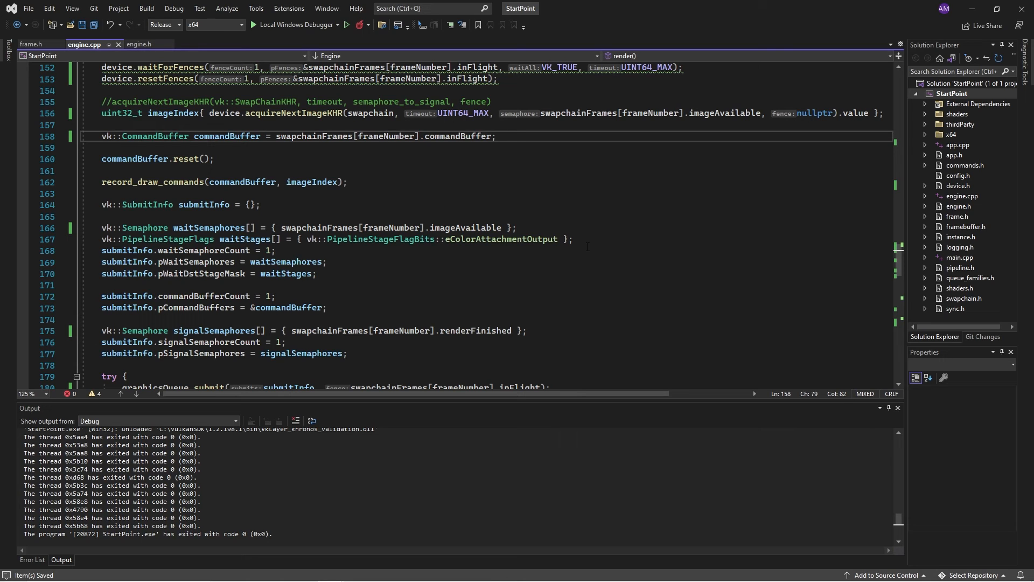
{"action": "mouse_move", "coordinate": [175, 112]}
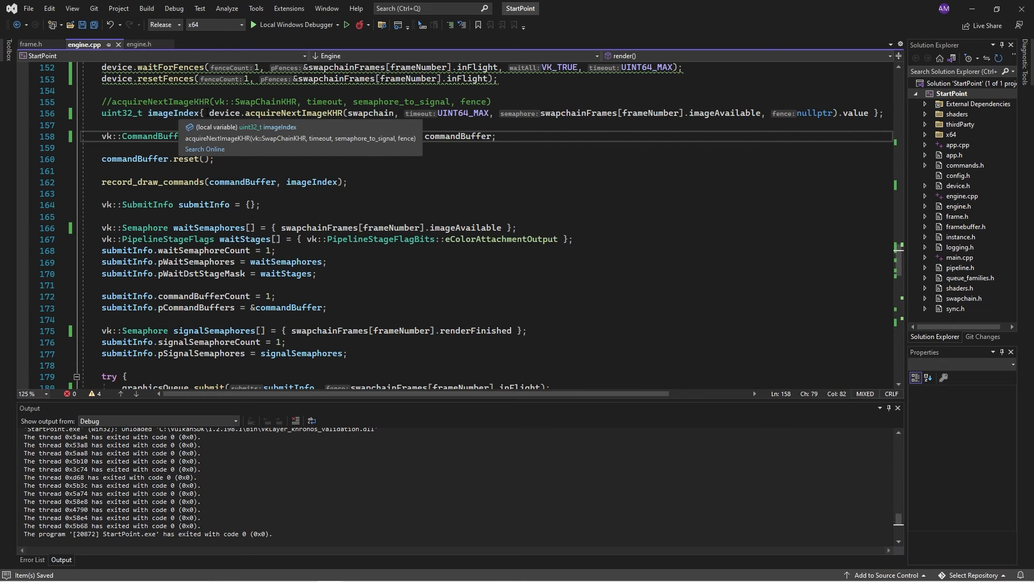
{"action": "mouse_move", "coordinate": [377, 148]}
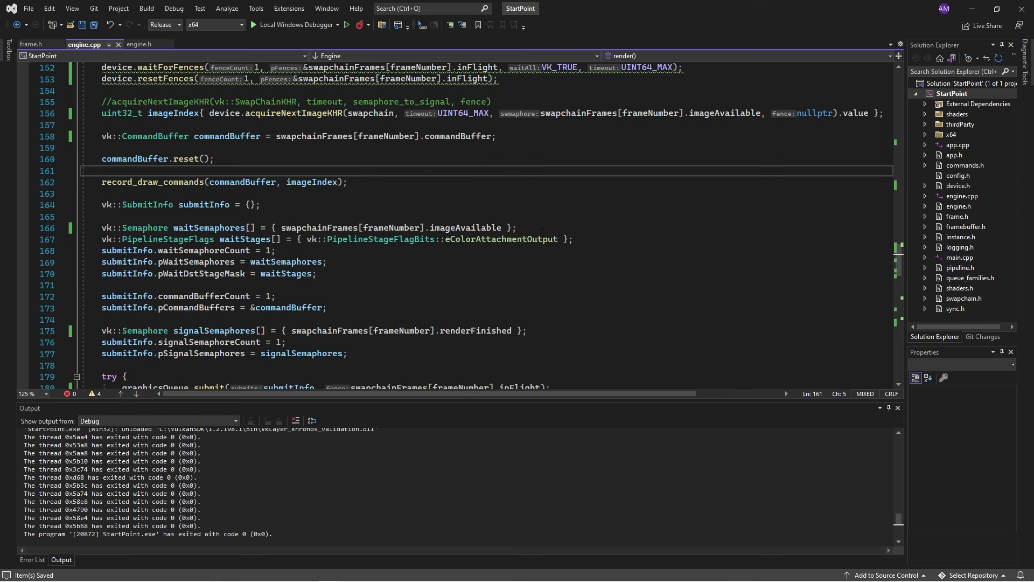
{"action": "scroll", "scroll_direction": "down", "scroll_amount": 3}
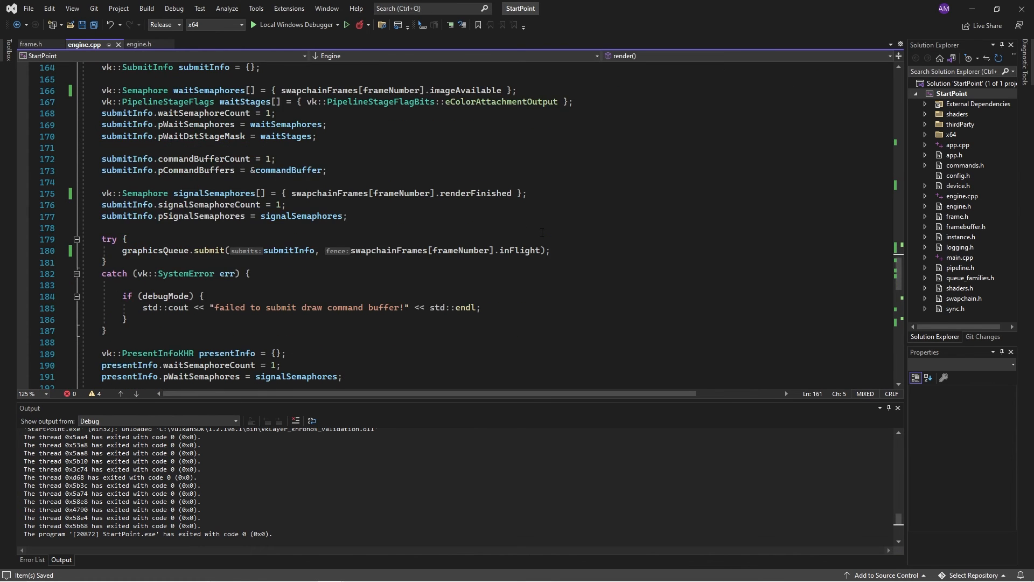
{"action": "scroll", "scroll_direction": "down", "scroll_amount": 3}
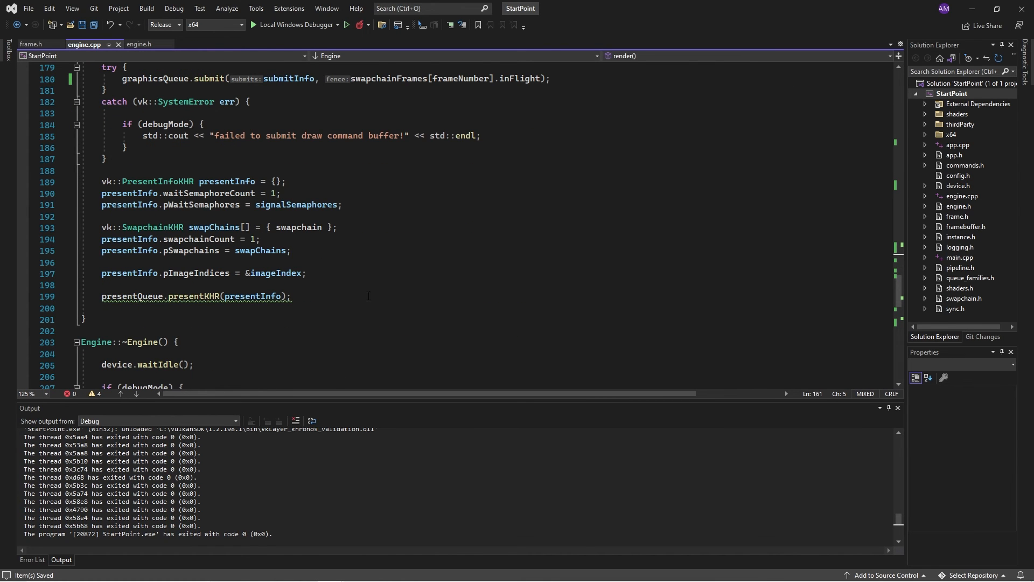
After presentKHR add frameNumber = (frameNumber + 1) % maxFramesInFlight;.
{"action": "key", "text": "enter"}
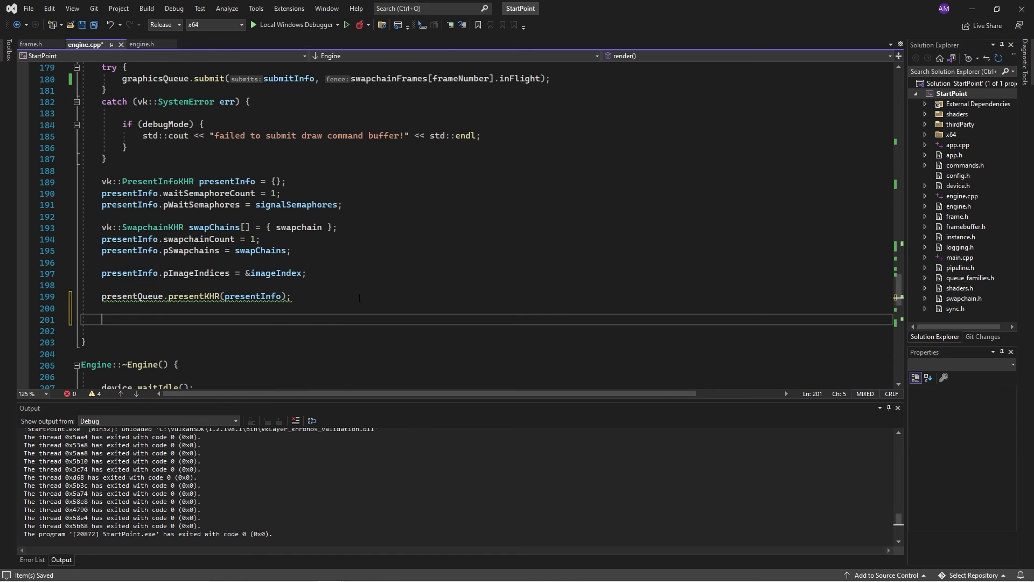
{"action": "type", "text": "frameNumber ="}
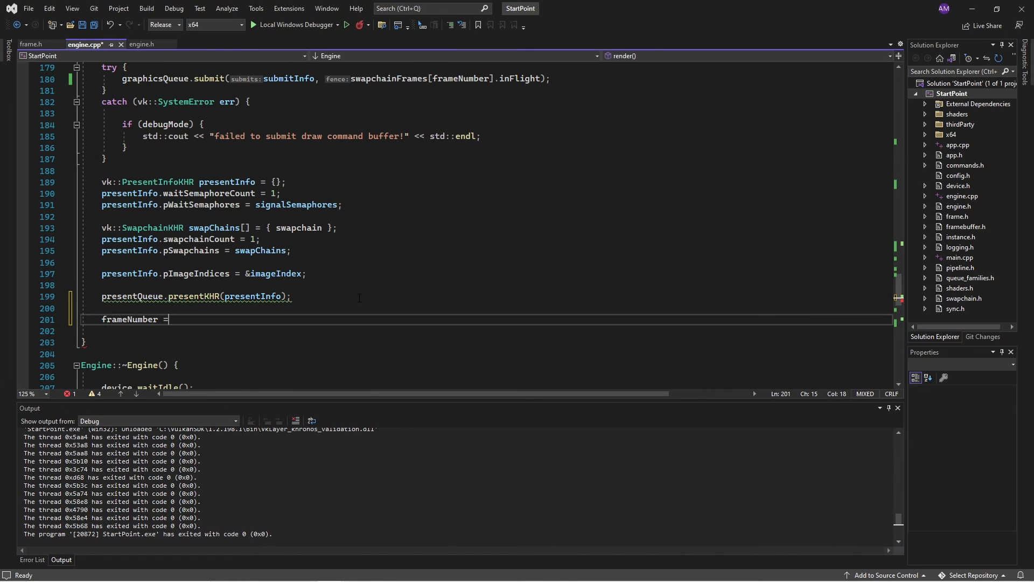
{"action": "type", "text": "(frameNumber + 1) % m"}
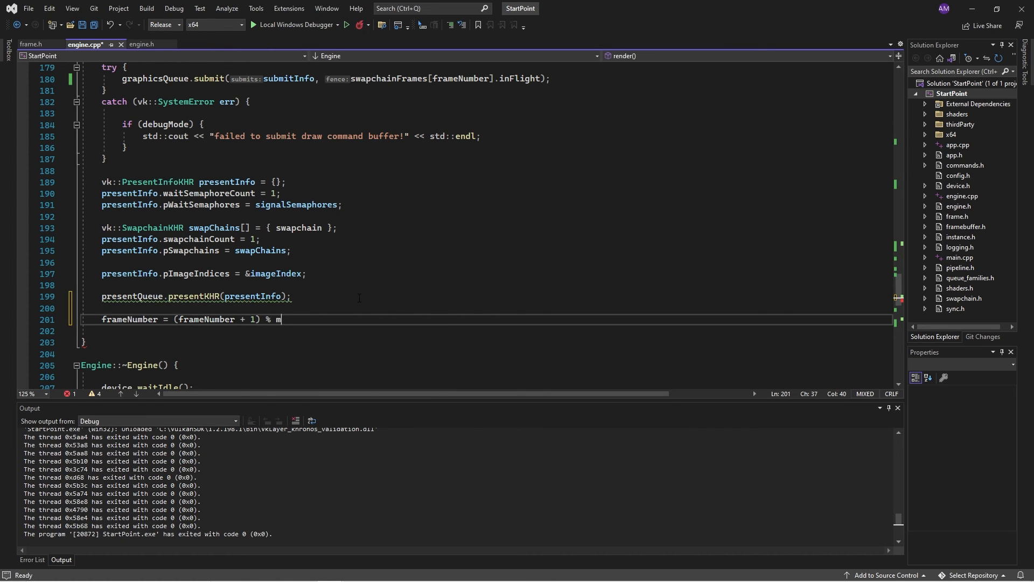
{"action": "type", "text": "axFramesInFlight;"}
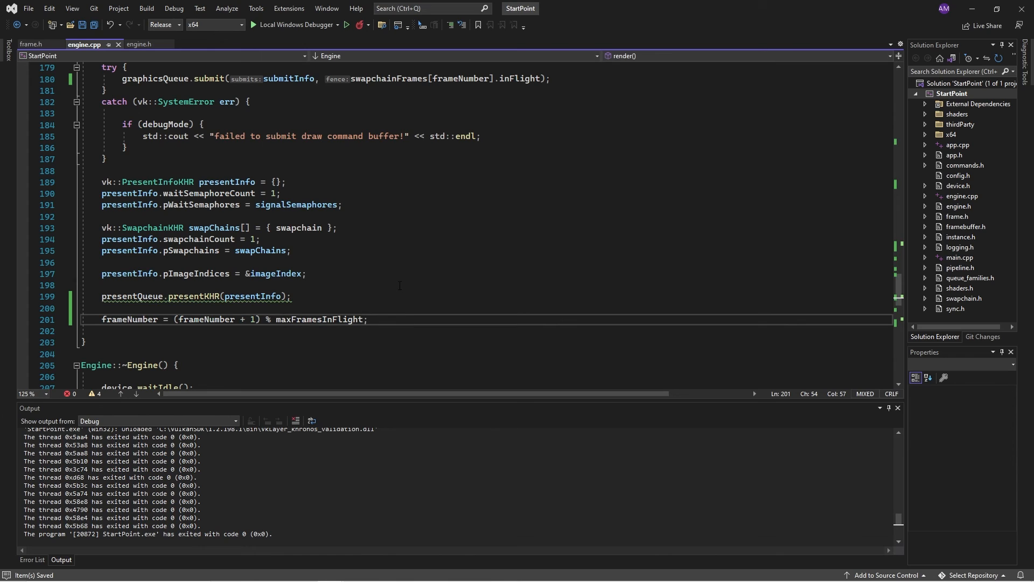
{"action": "mouse_move", "coordinate": [293, 25]}
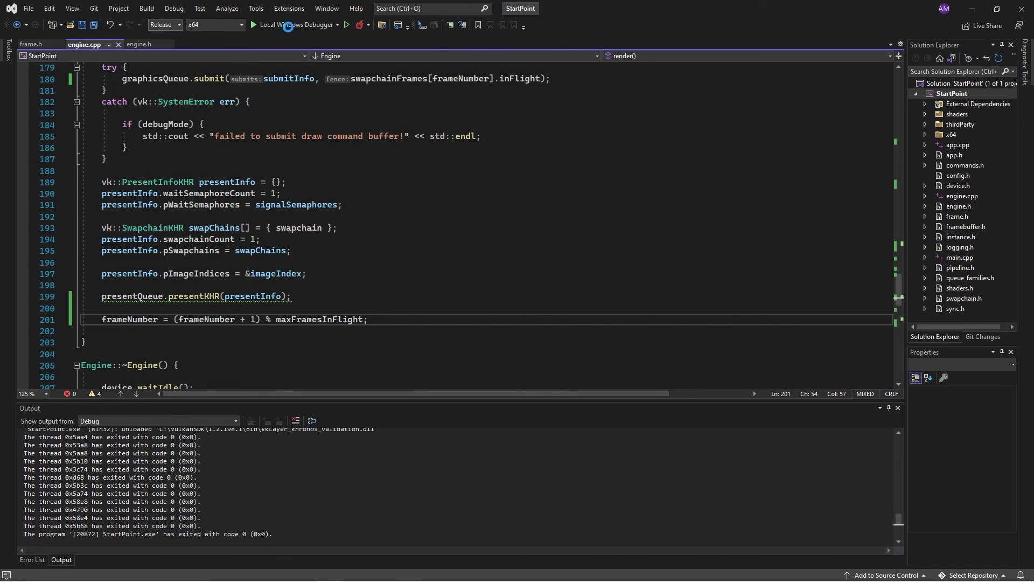
Run the Debug build, see the triangle render at about 5166 fps, then close the app.
{"action": "left_click", "coordinate": [252, 25]}
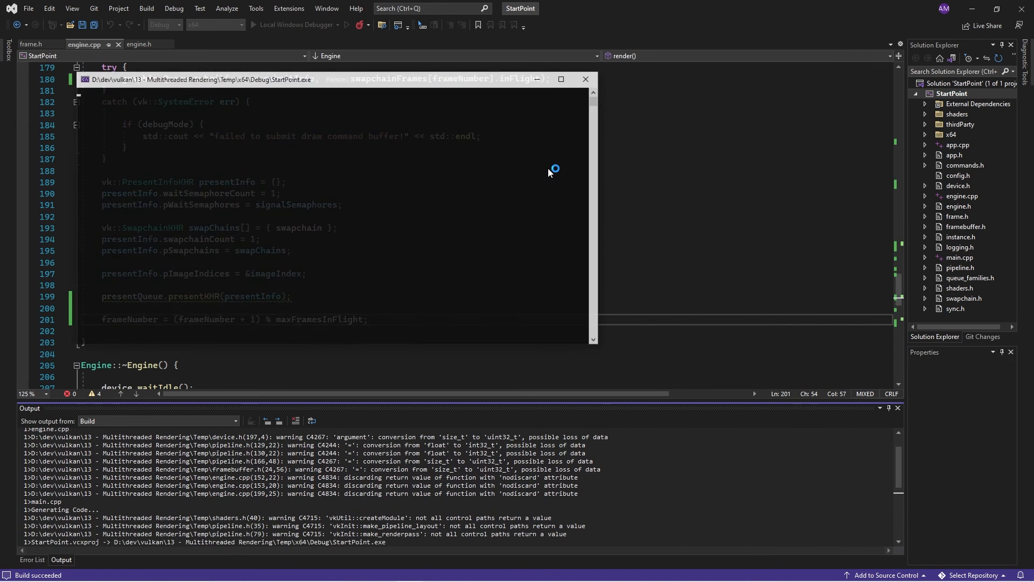
{"action": "left_click", "coordinate": [266, 25]}
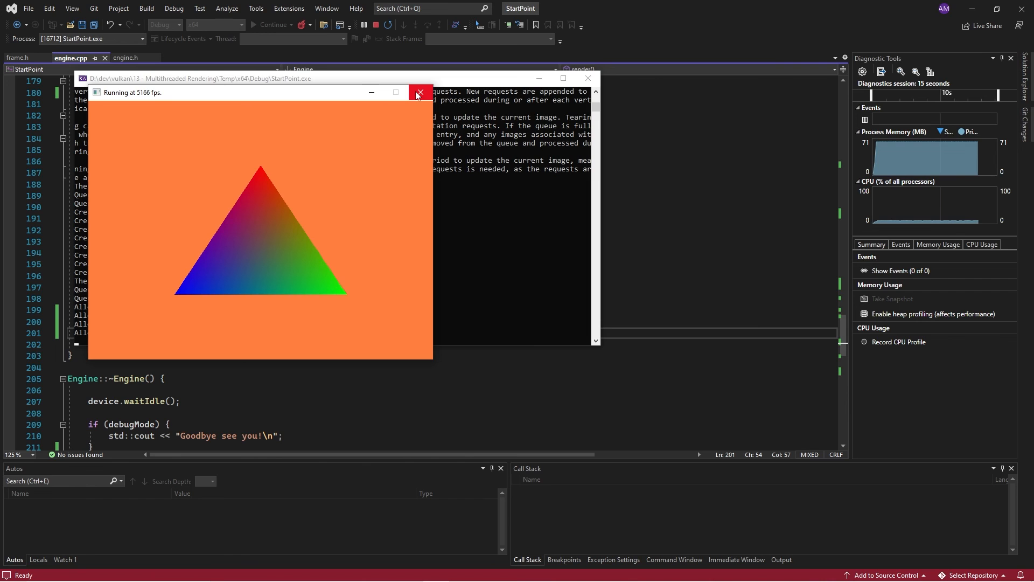
{"action": "left_click", "coordinate": [418, 93]}
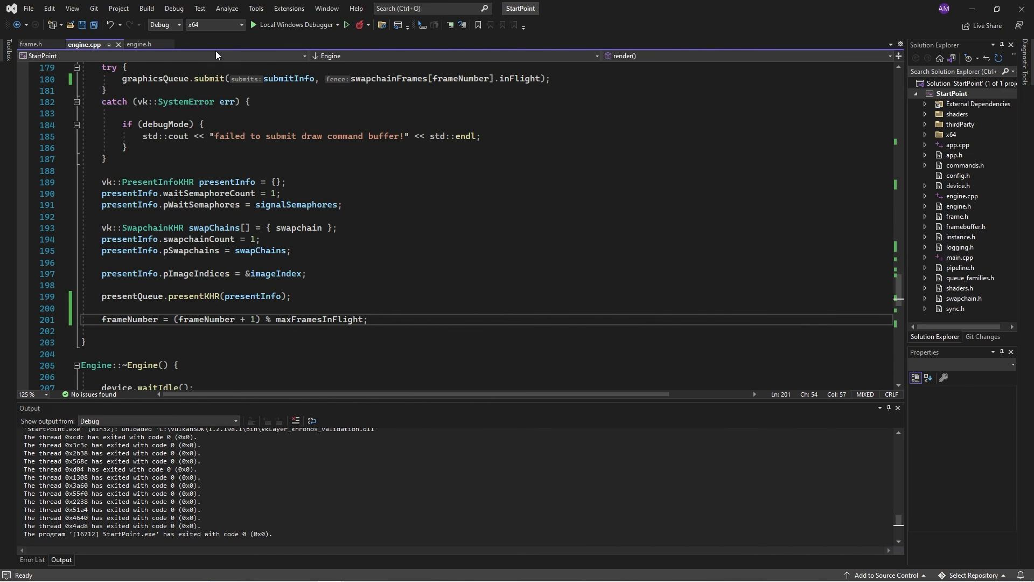
Switch to Release, run the app at roughly 5500–5600 fps, then close its window.
{"action": "left_click", "coordinate": [162, 25]}
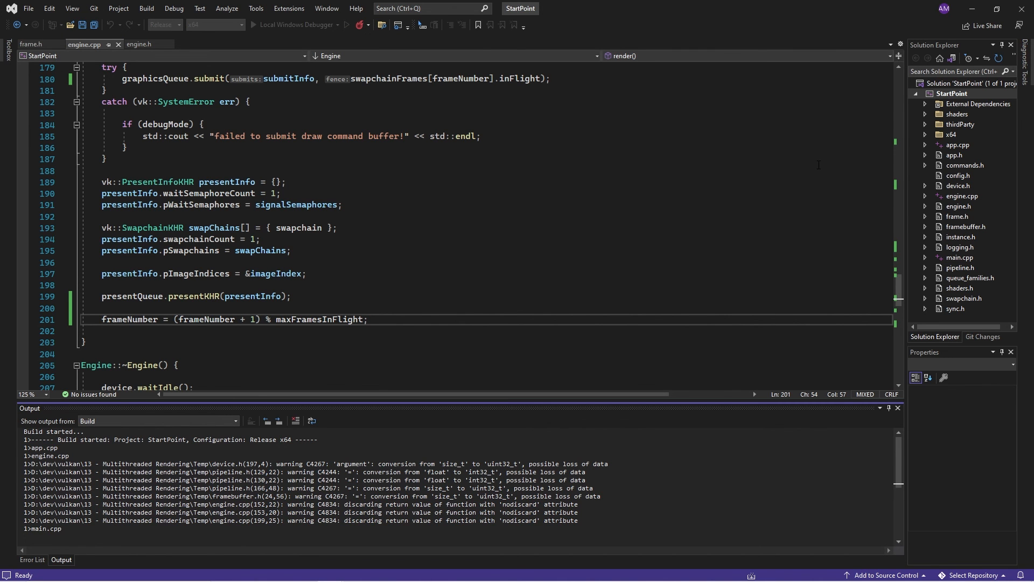
{"action": "left_click", "coordinate": [361, 25]}
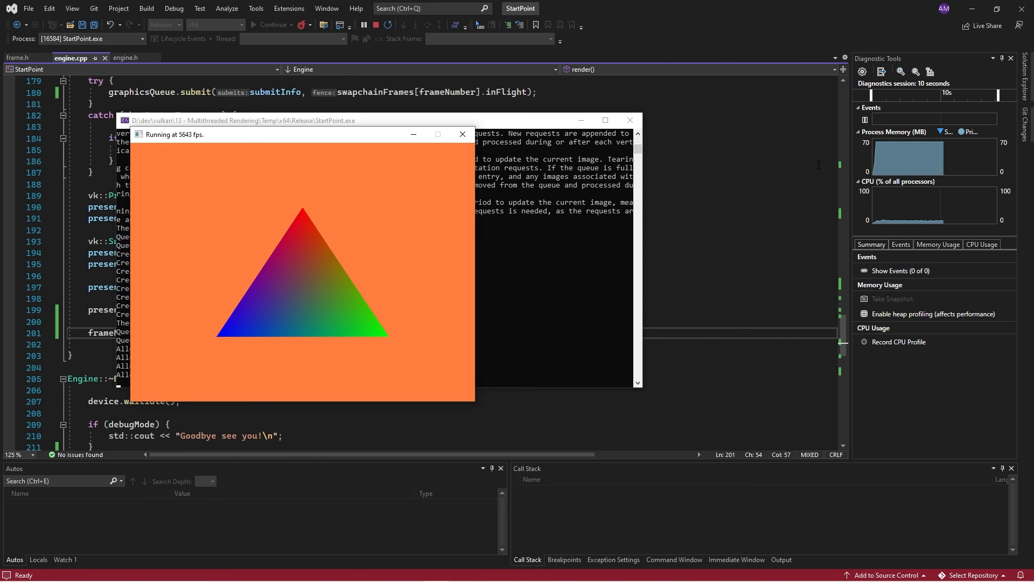
{"action": "mouse_move", "coordinate": [463, 134]}
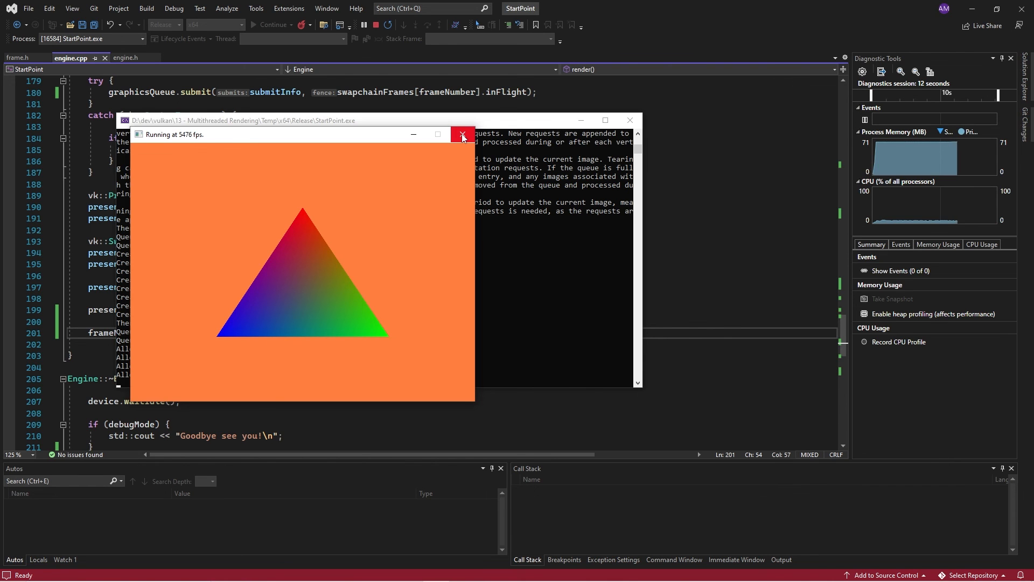
{"action": "left_click", "coordinate": [462, 134]}
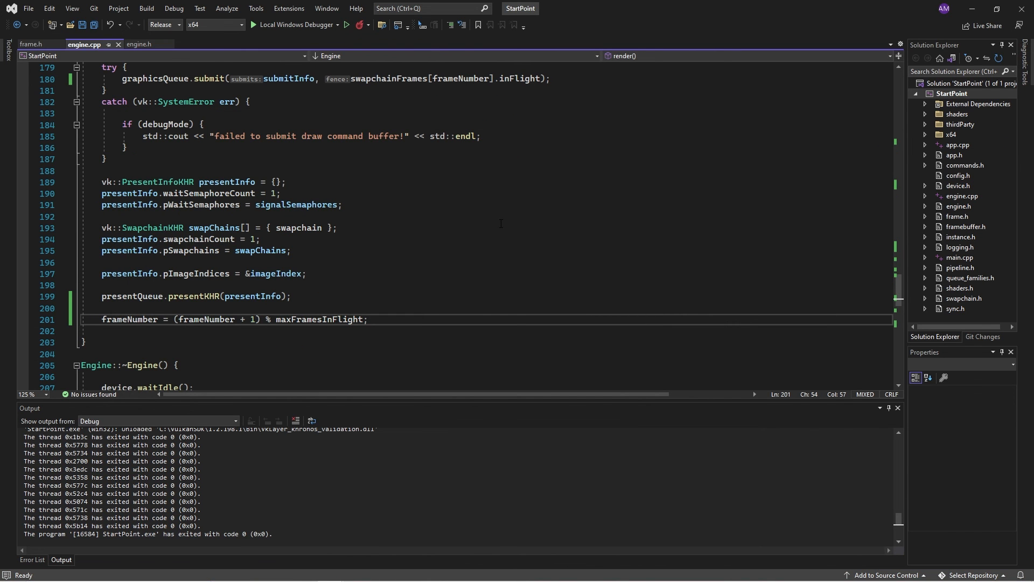